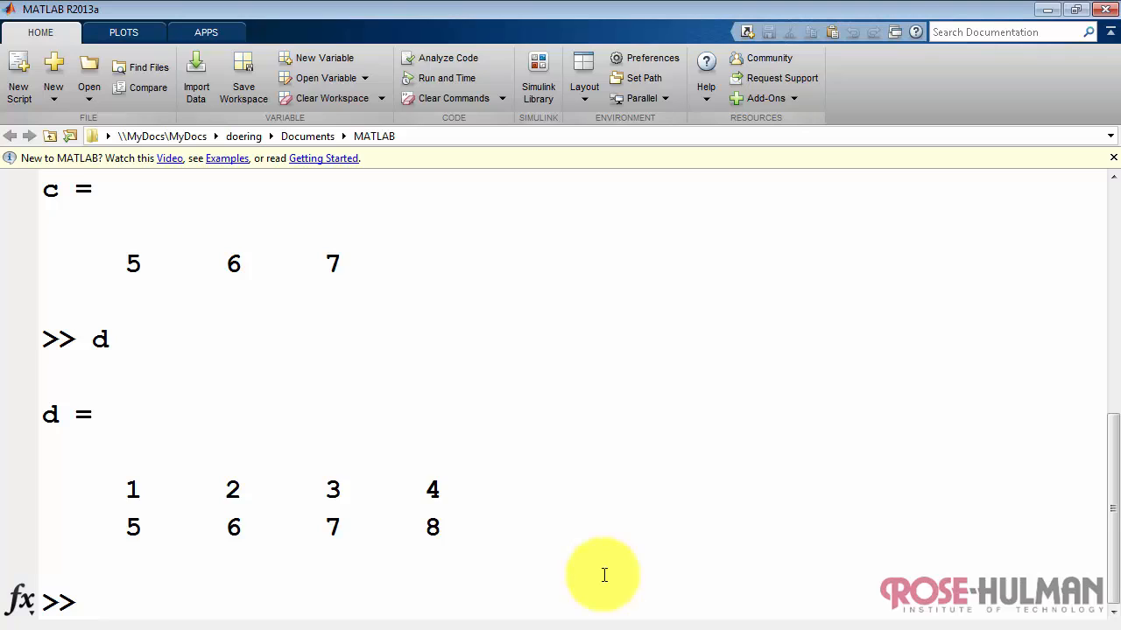
# Display vector b, then extract b(3:4) to return 12 and 13.
pyautogui.write('b(3')
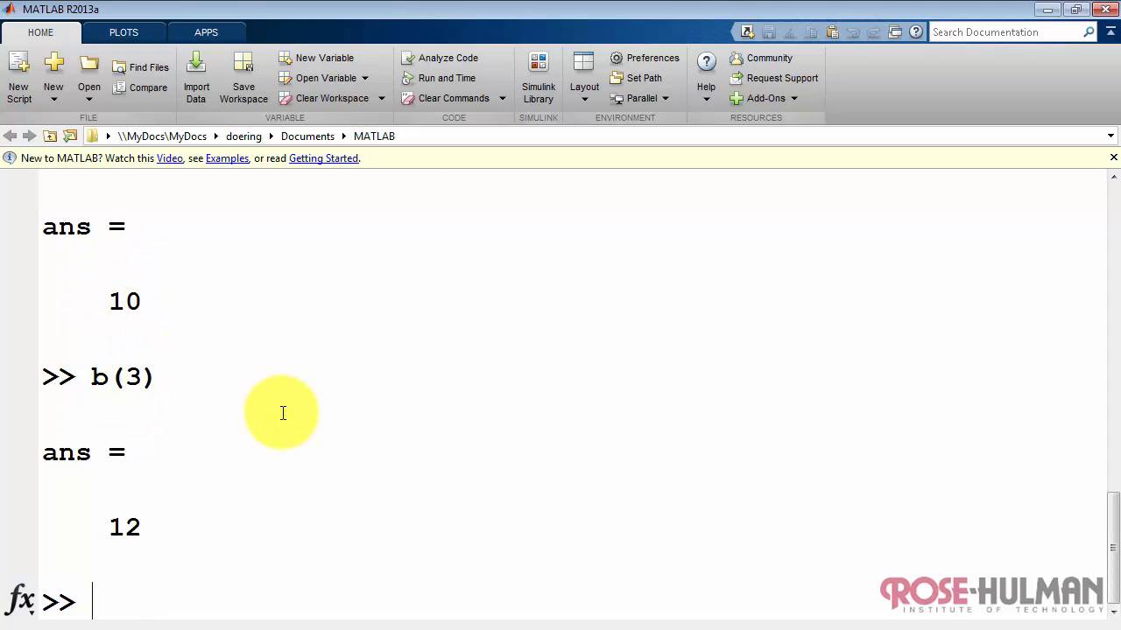
pyautogui.moveTo(244, 567)
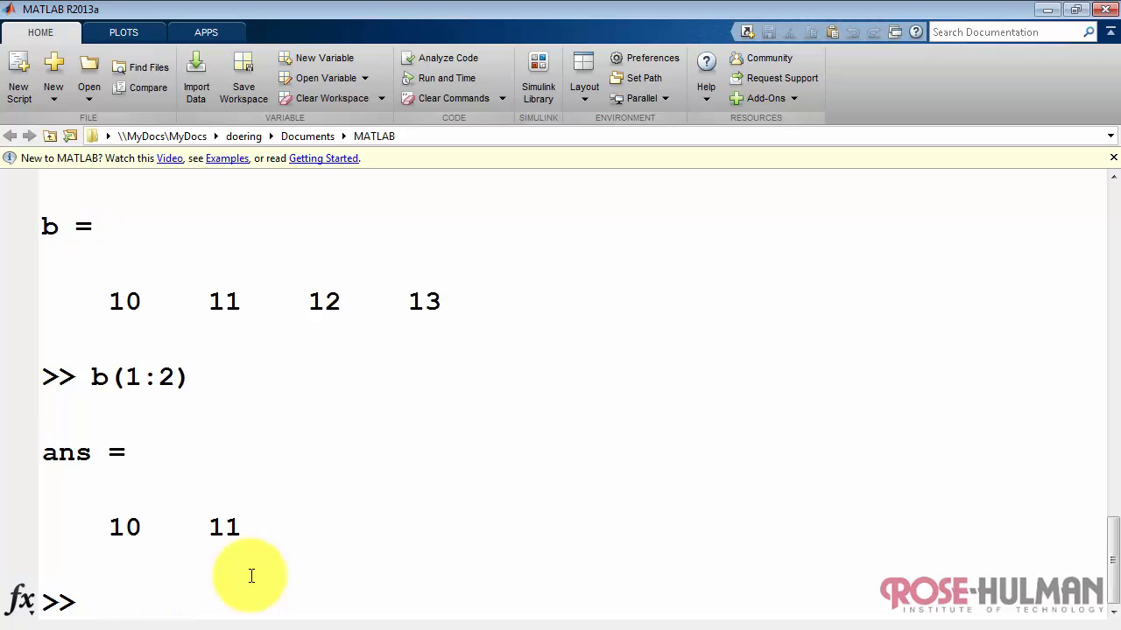
pyautogui.write('b(3:2)')
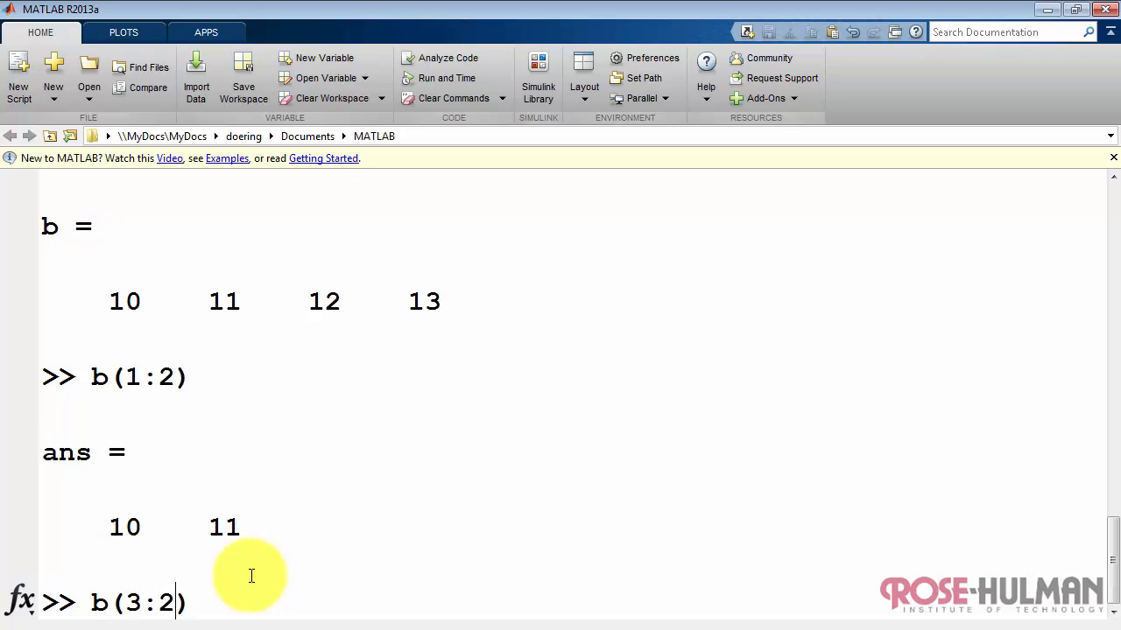
pyautogui.write('4')
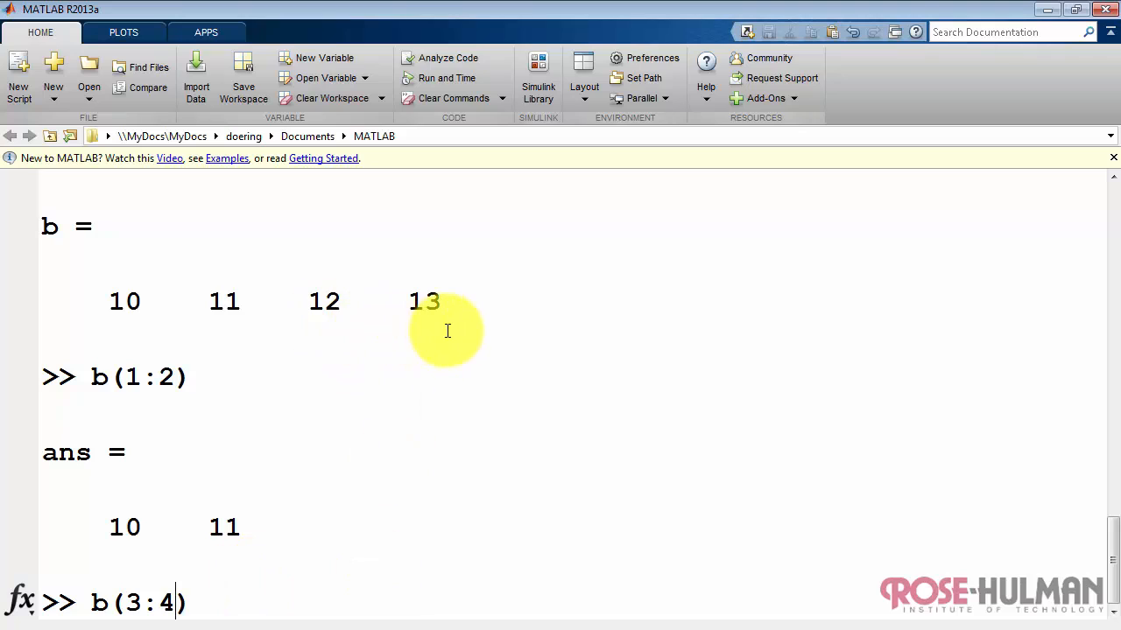
pyautogui.press('Return')
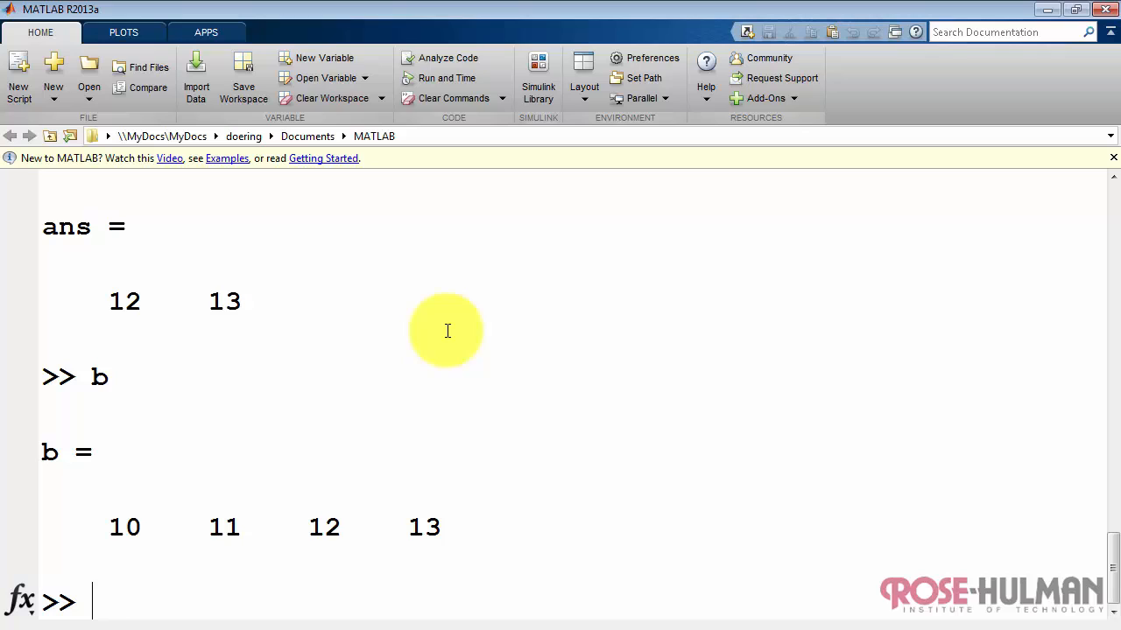
# Extract b(1:2:4), returning 10 12, then list b as a column with b(:).
pyautogui.write('b(1:2')
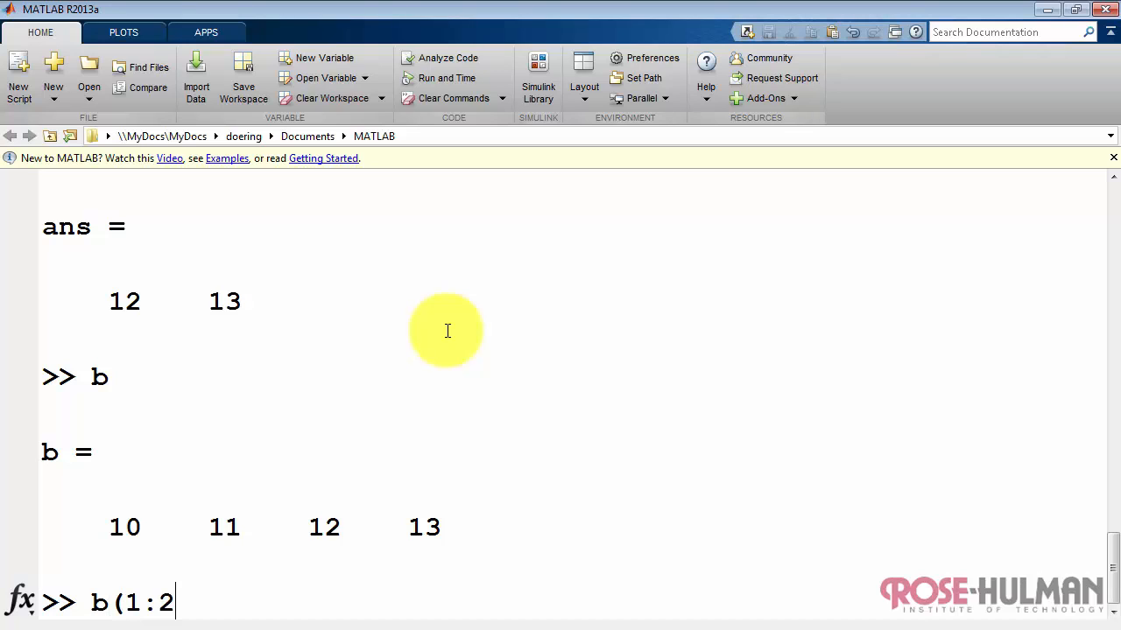
pyautogui.write(':4')
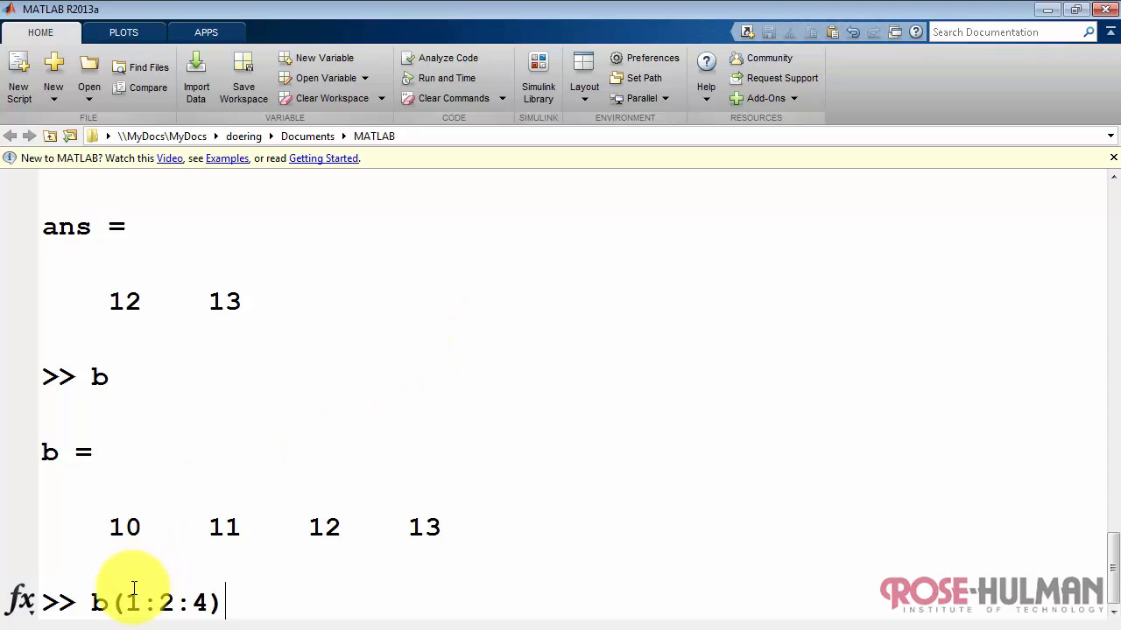
pyautogui.moveTo(298, 600)
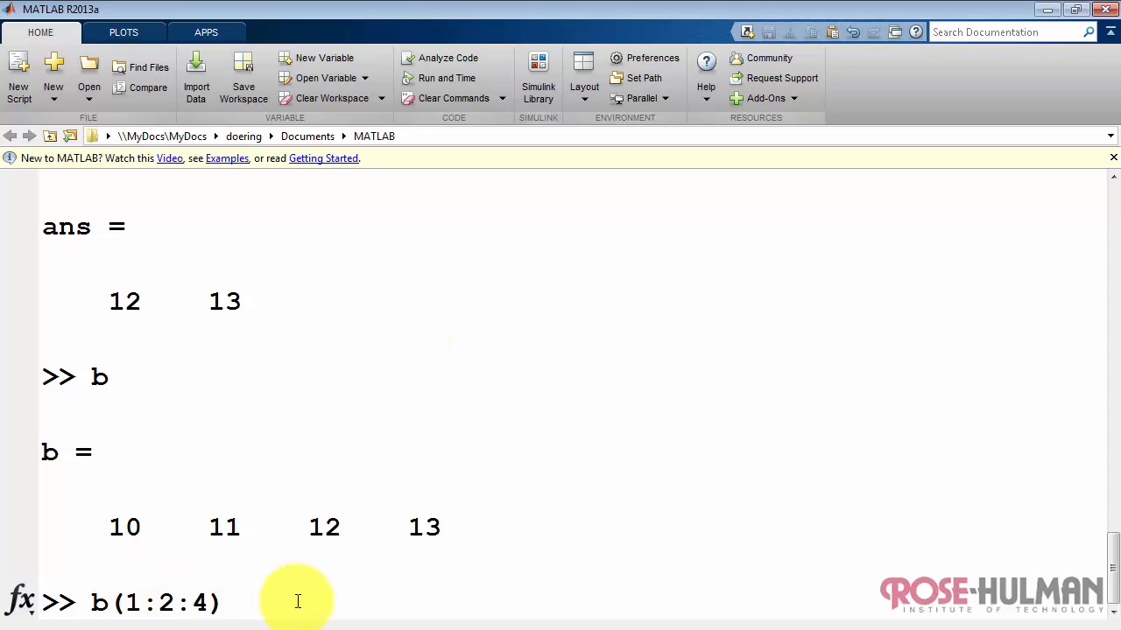
pyautogui.press('Return')
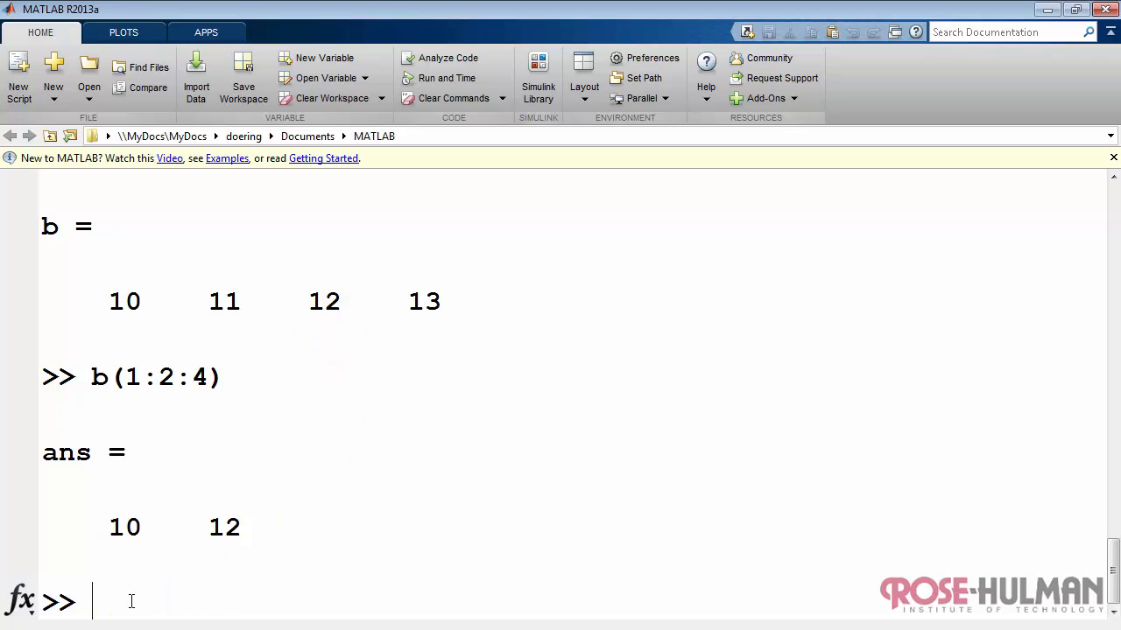
pyautogui.write('b(:)')
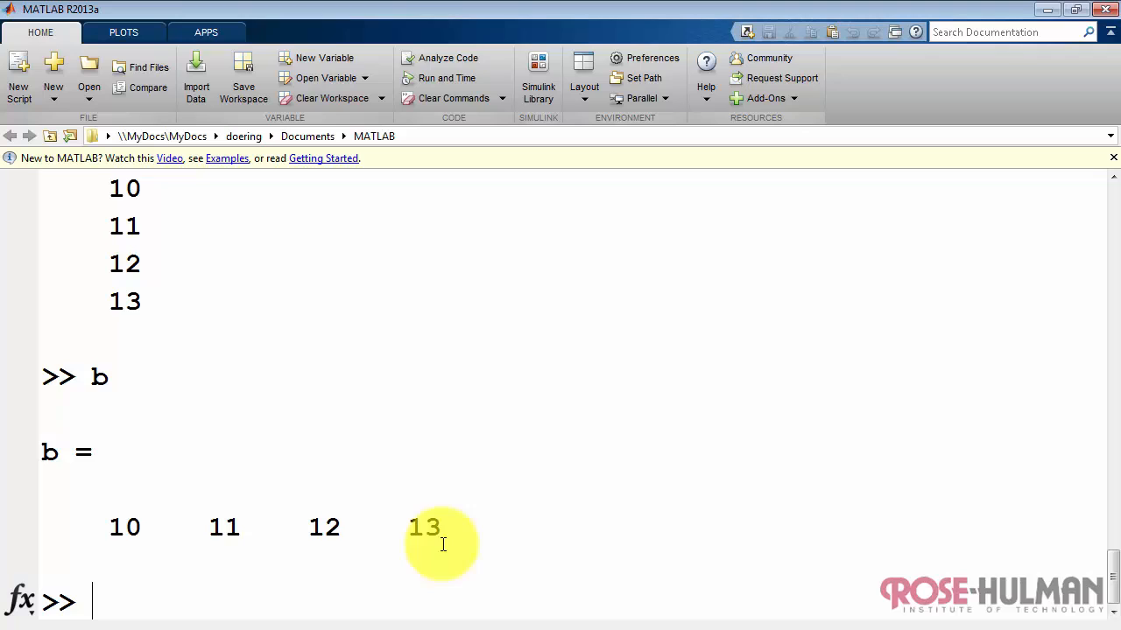
pyautogui.moveTo(463, 479)
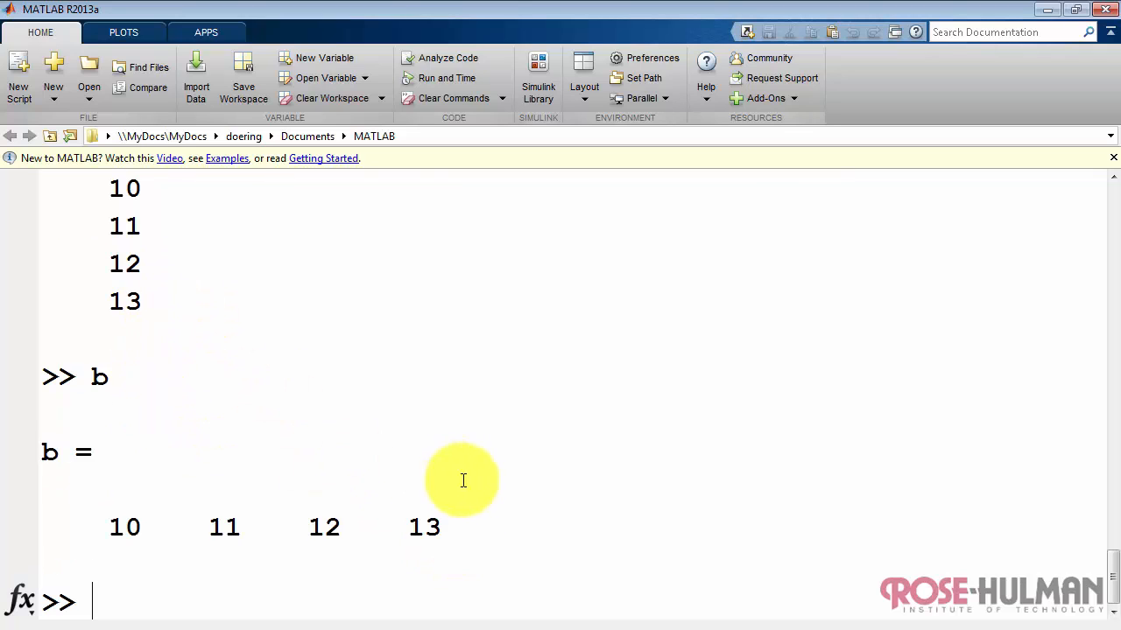
pyautogui.moveTo(526, 507)
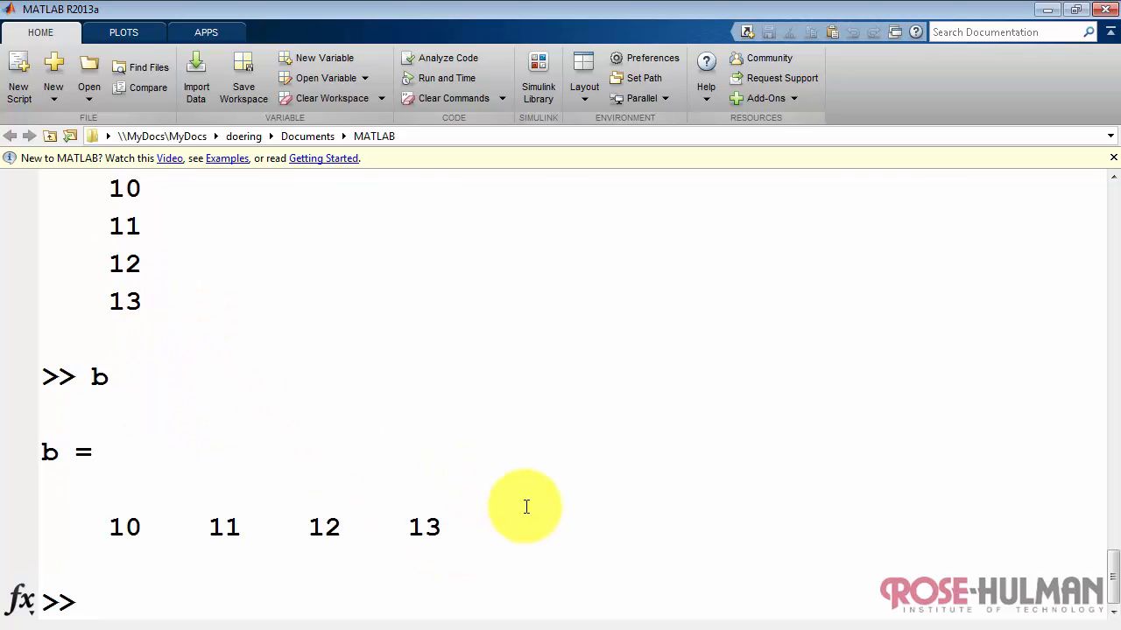
# Display and flatten matrix d, then run the malformed d(1,:0, raising an error.
pyautogui.write('d(:')
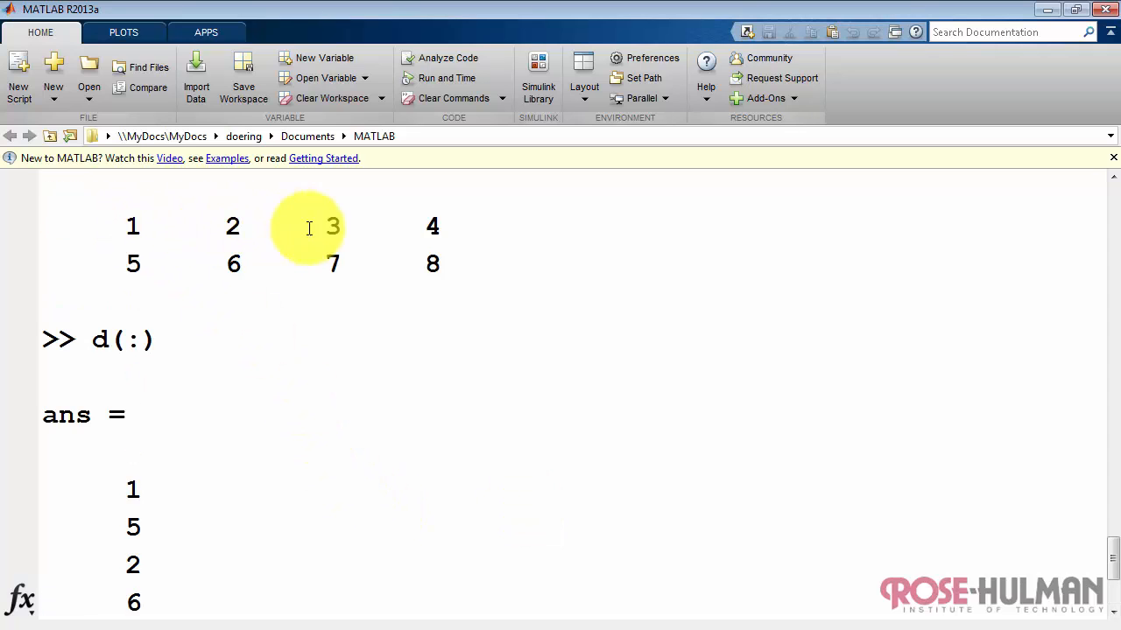
pyautogui.moveTo(306, 276)
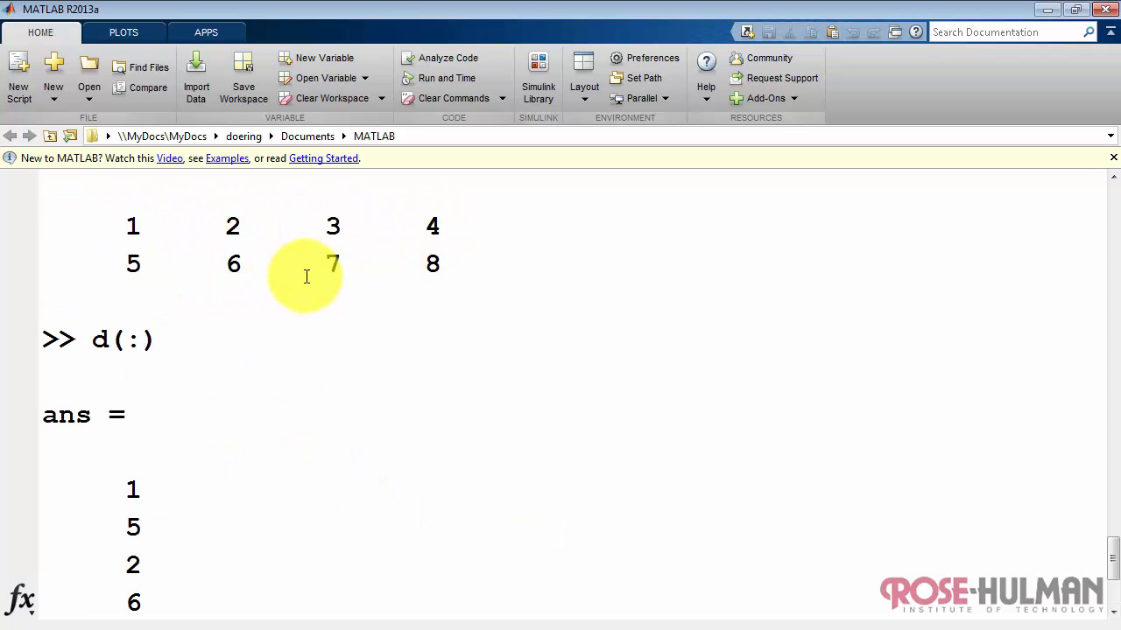
pyautogui.moveTo(133, 489)
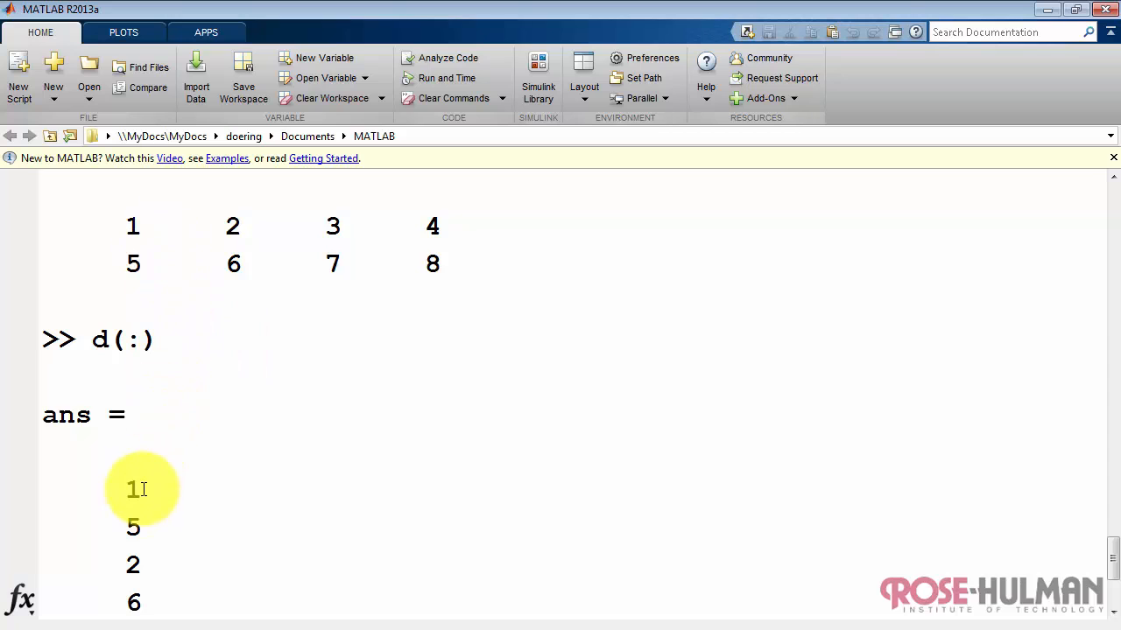
pyautogui.moveTo(153, 262)
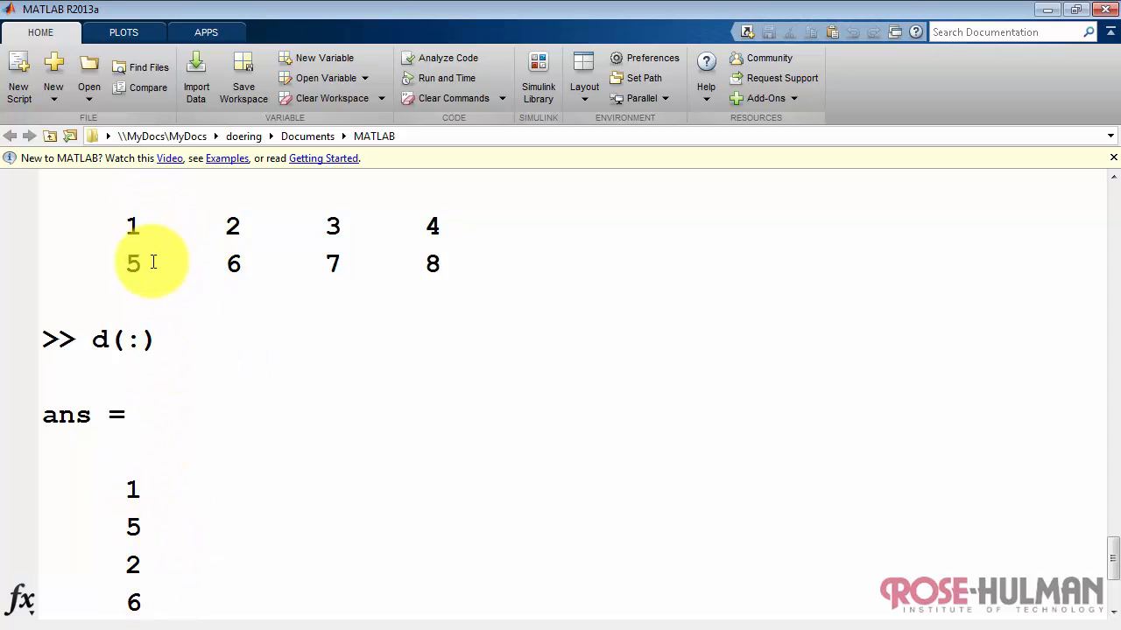
pyautogui.scroll(-3)
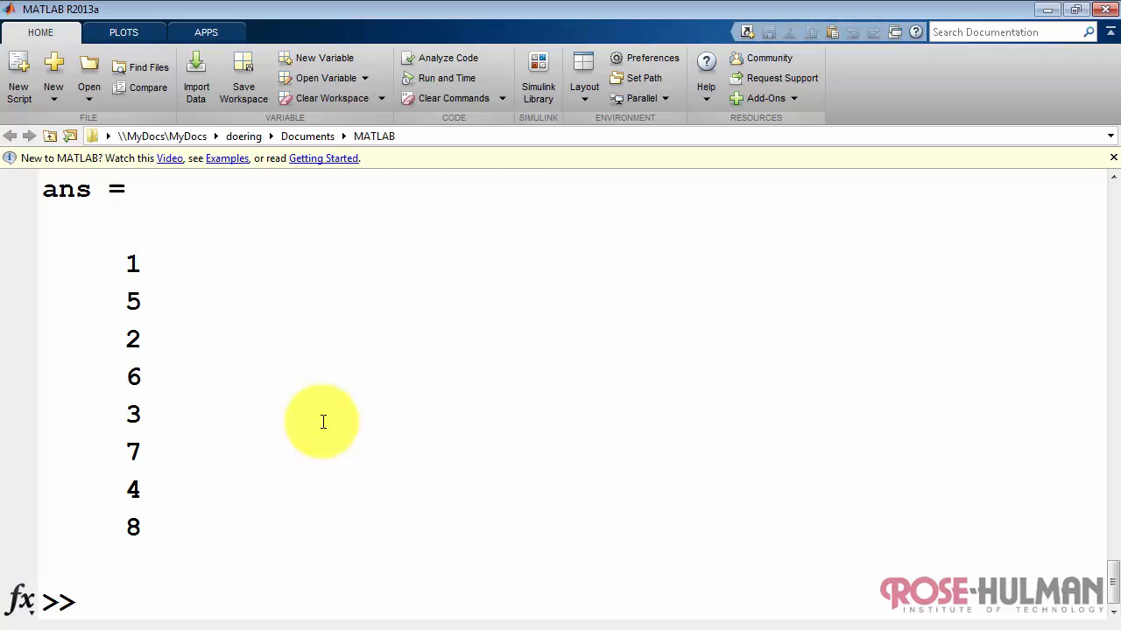
pyautogui.moveTo(340, 478)
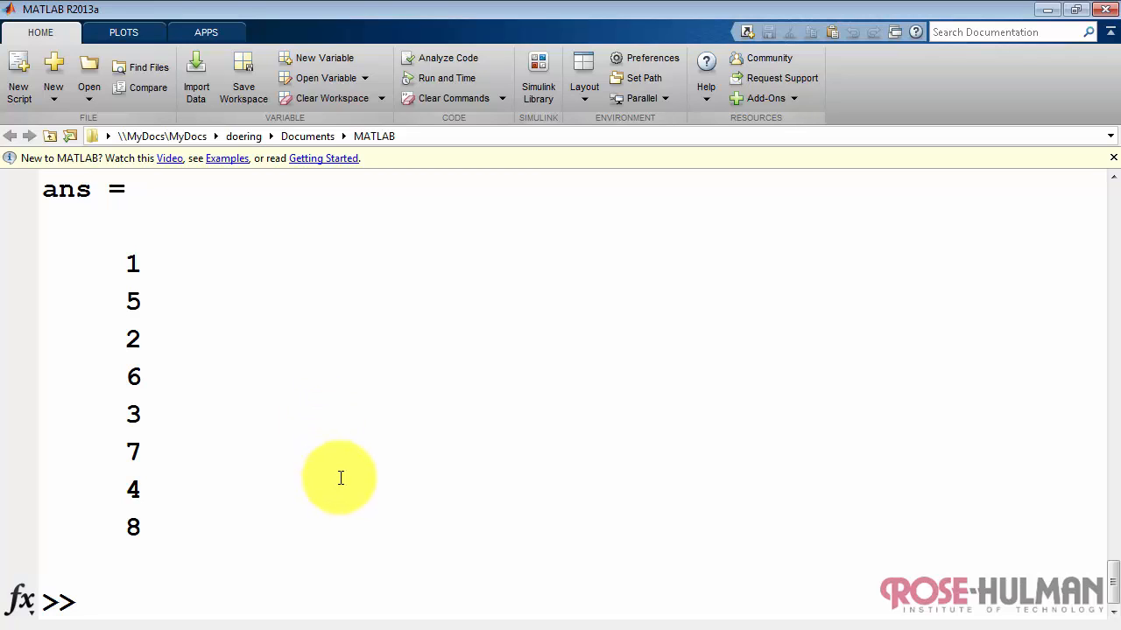
pyautogui.write('d(1')
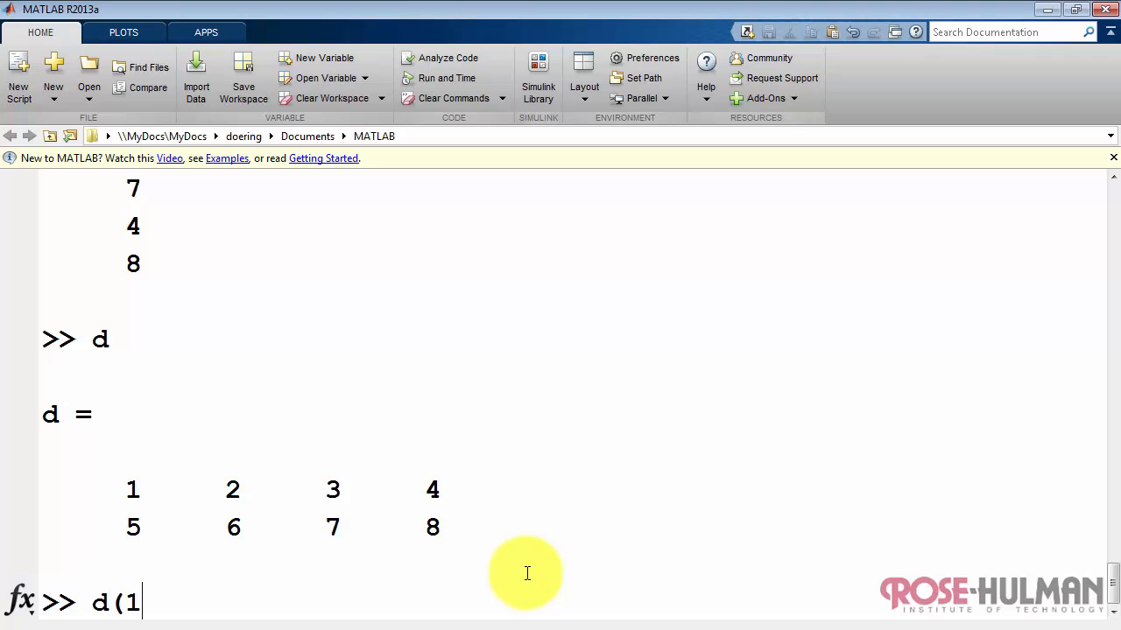
pyautogui.press('Return')
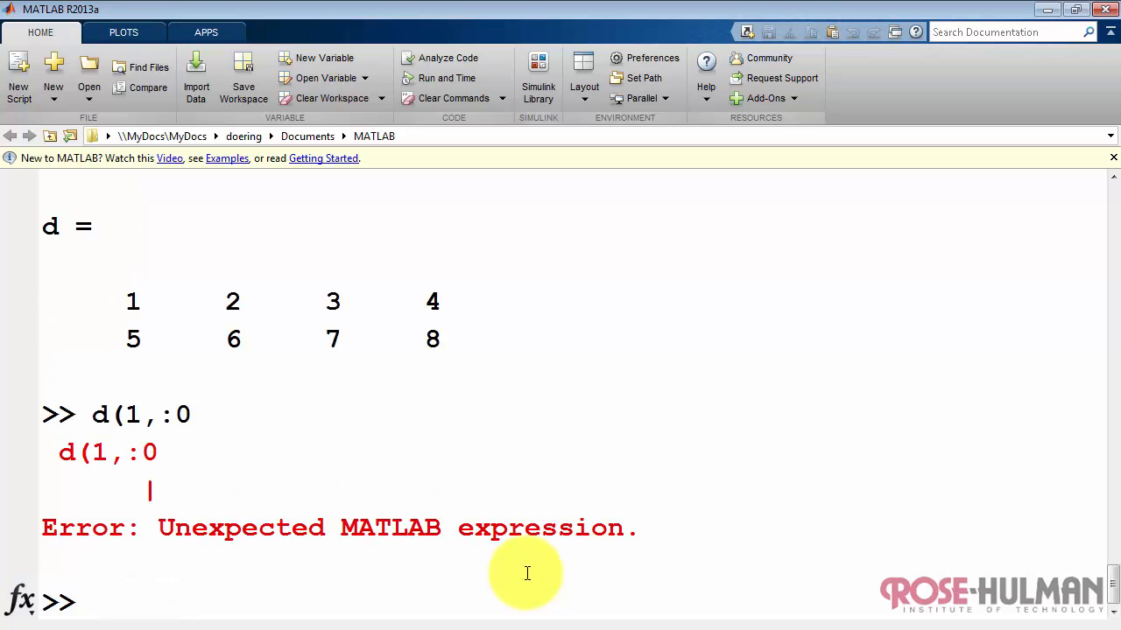
# Extract the first row of d with d(1,:), returning 1 2 3 4.
pyautogui.write('d(1,:)')
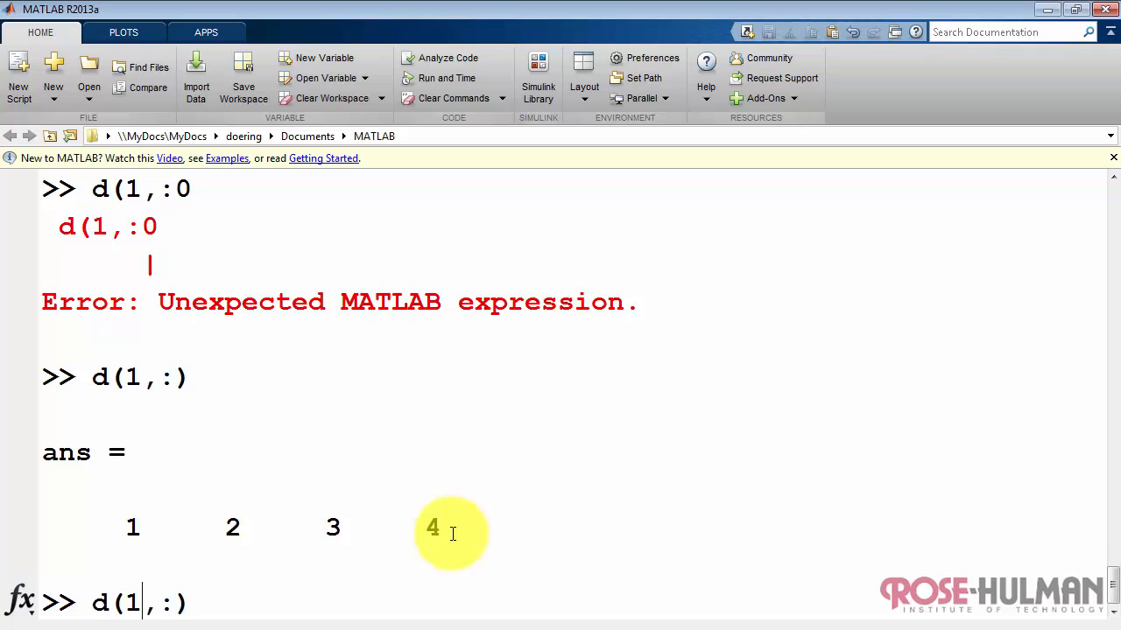
pyautogui.press('Return')
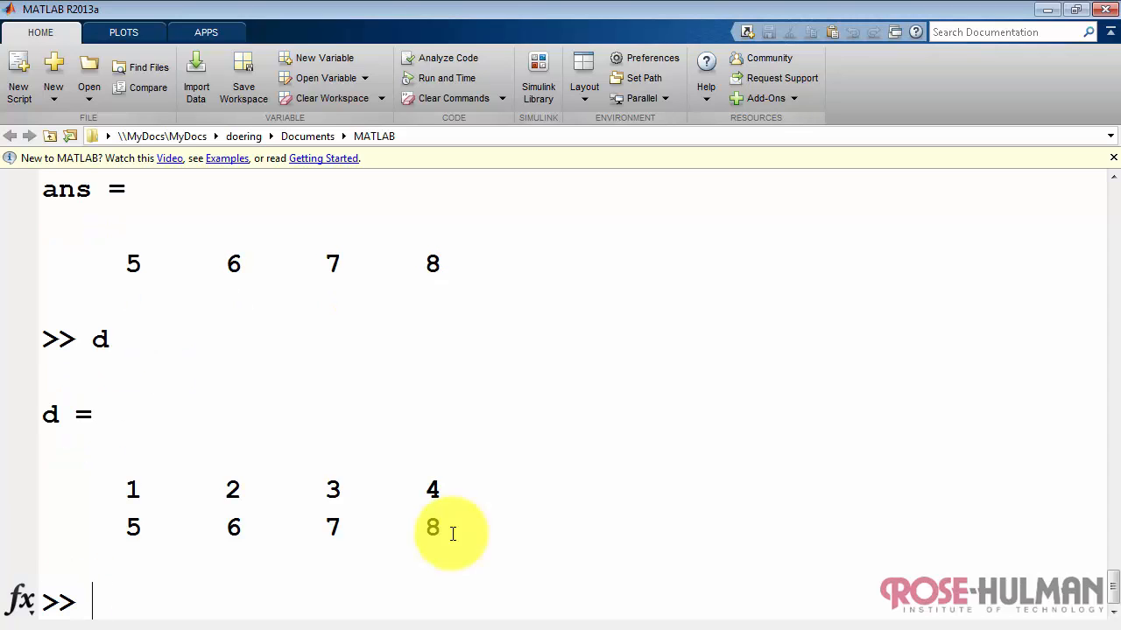
pyautogui.moveTo(322, 509)
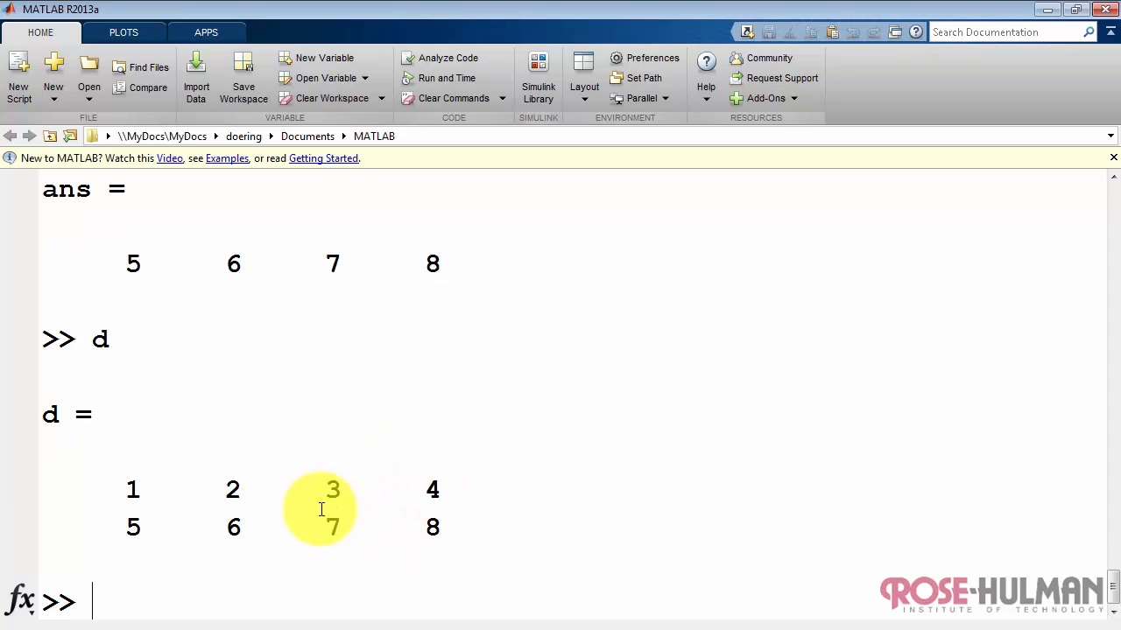
# Extract the submatrix d(1:2,3:4), returning 3 4 over 7 8.
pyautogui.write('d')
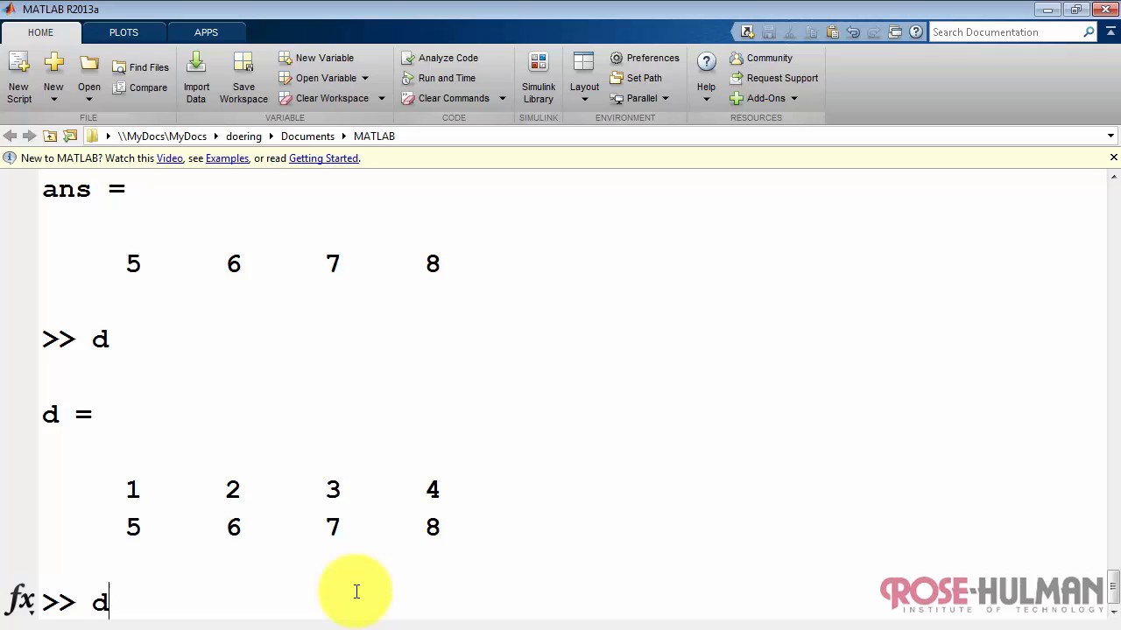
pyautogui.write('(1')
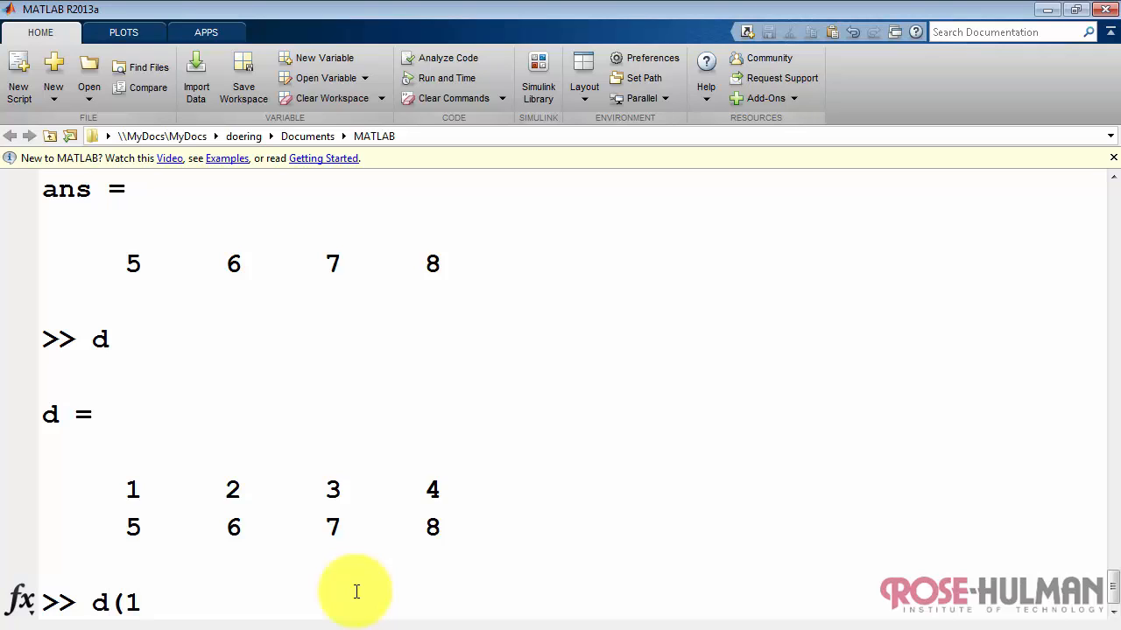
pyautogui.write(':2,3')
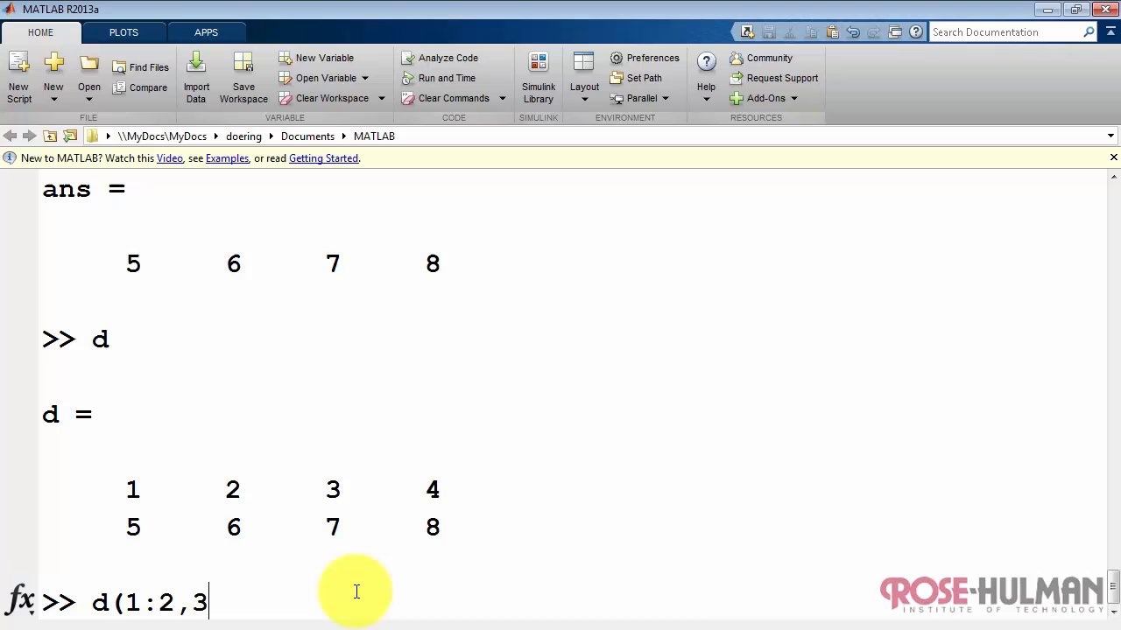
pyautogui.write(':4)')
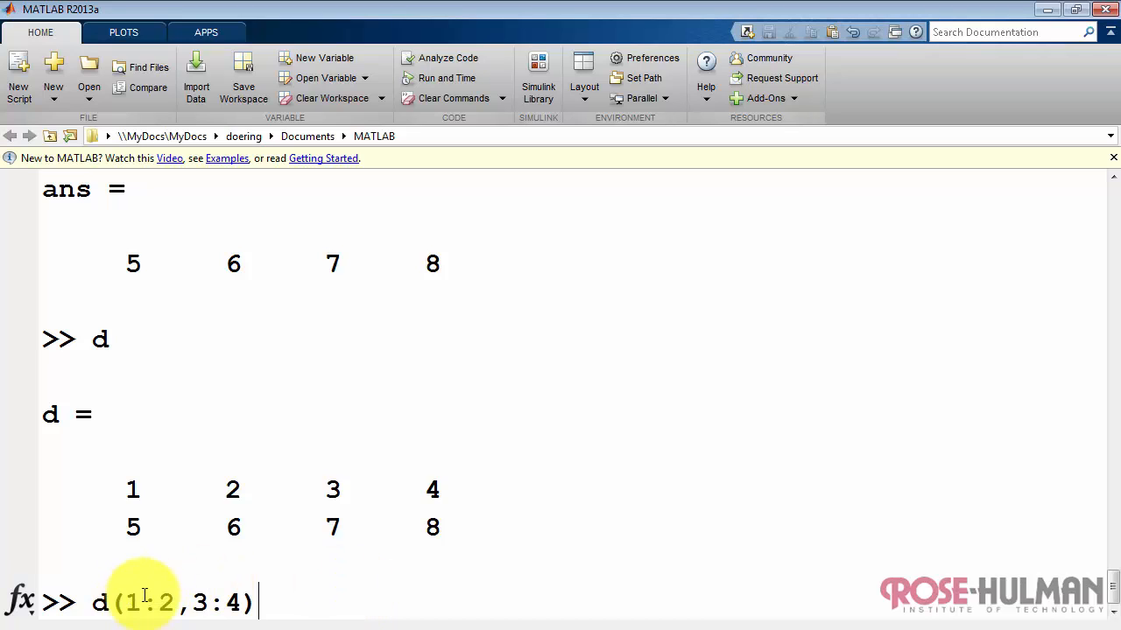
pyautogui.moveTo(217, 593)
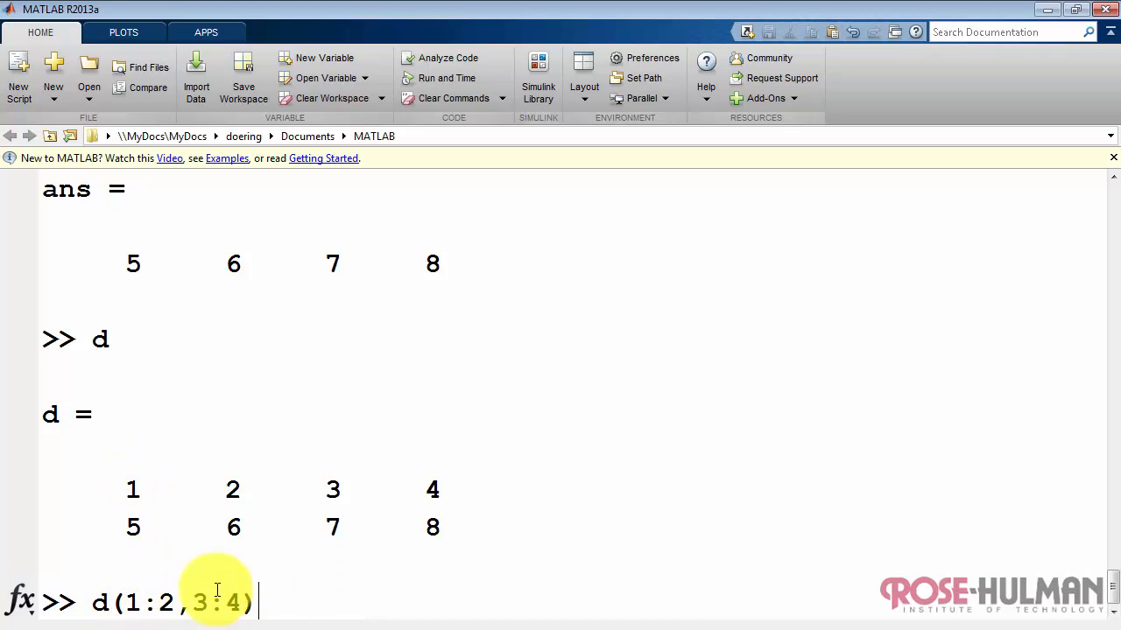
pyautogui.press('Return')
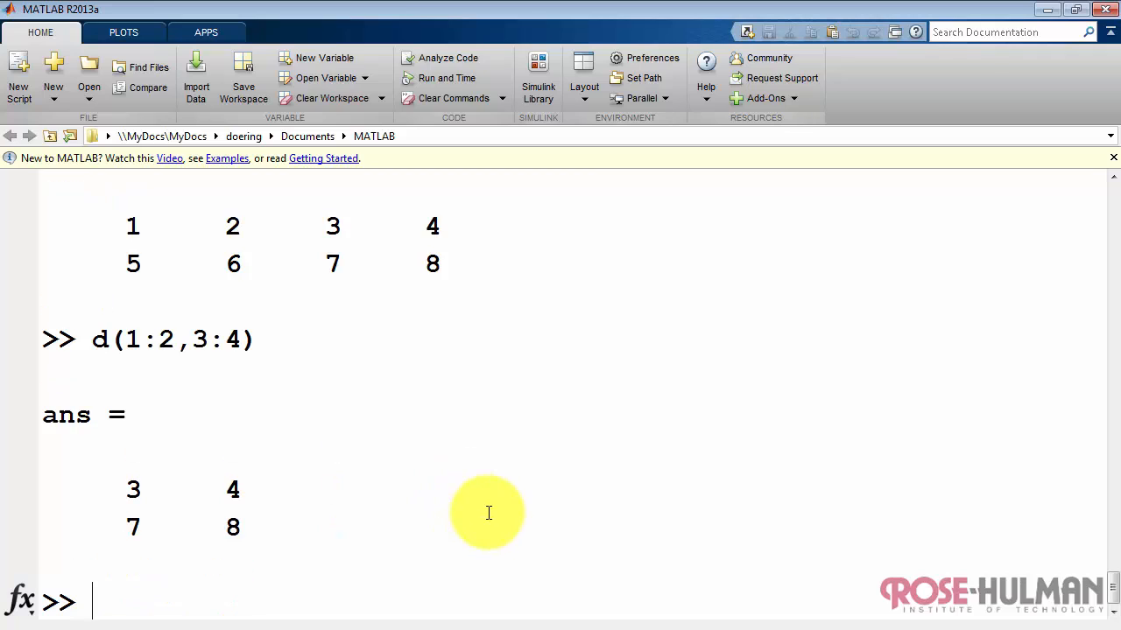
pyautogui.moveTo(429, 521)
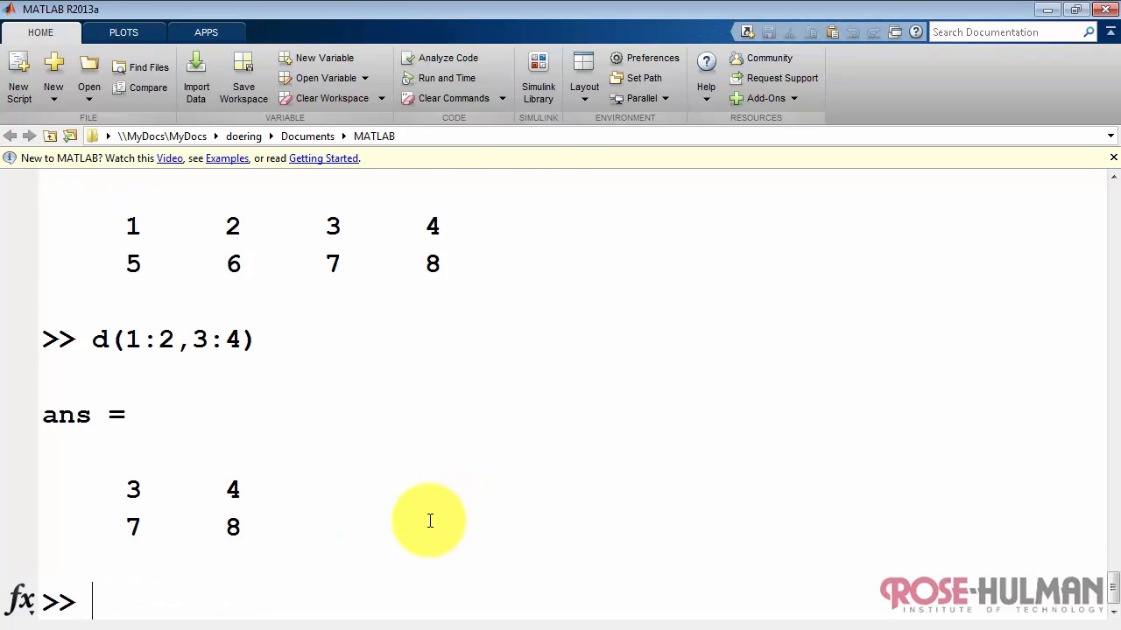
pyautogui.moveTo(646, 561)
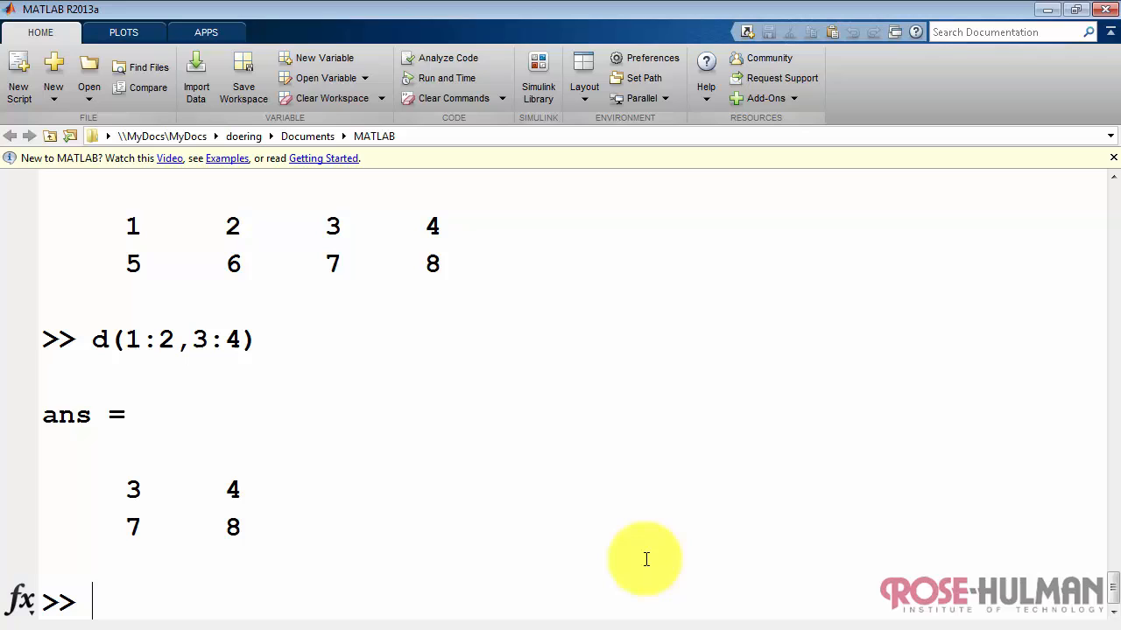
pyautogui.moveTo(367, 304)
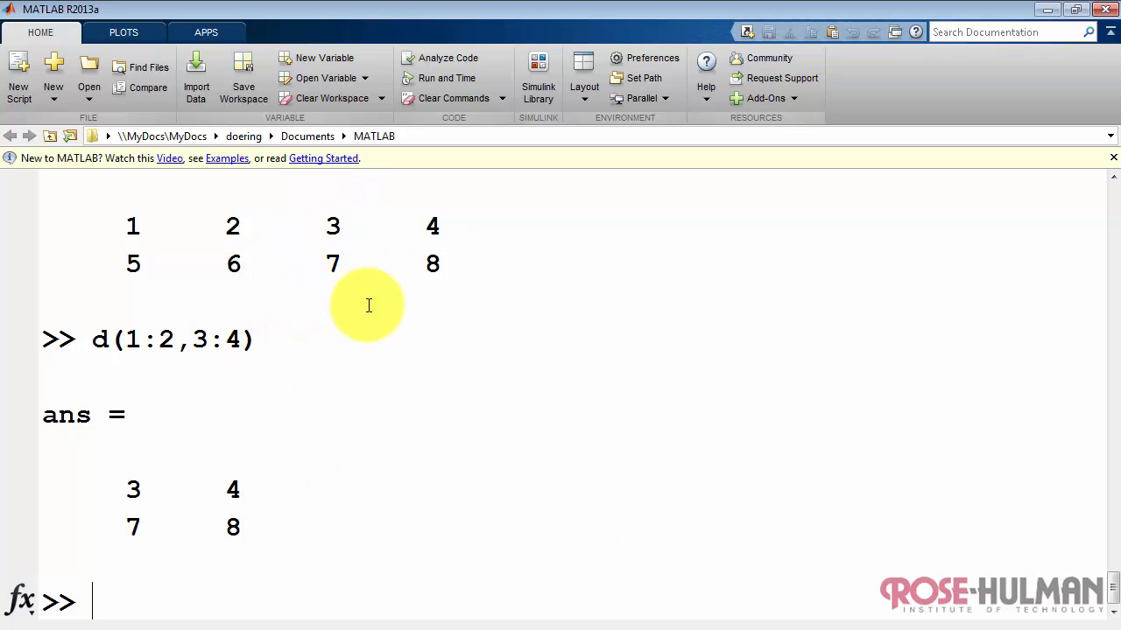
pyautogui.write('d(')
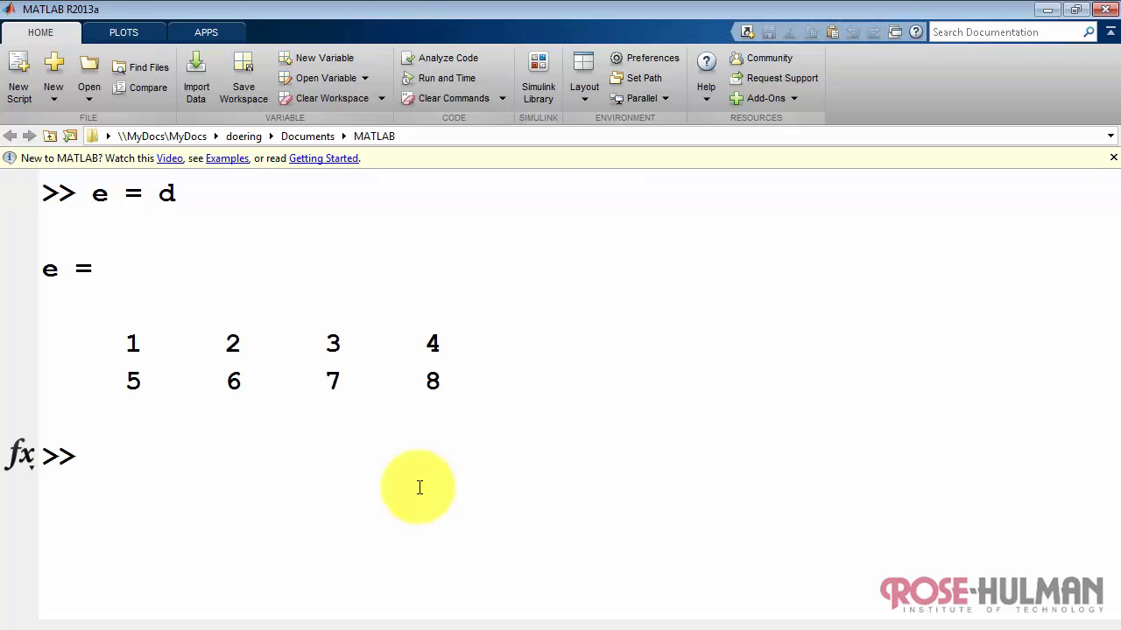
# Set e(3) to -9, replacing the 2, and begin assigning -9 to e(6).
pyautogui.write('e(')
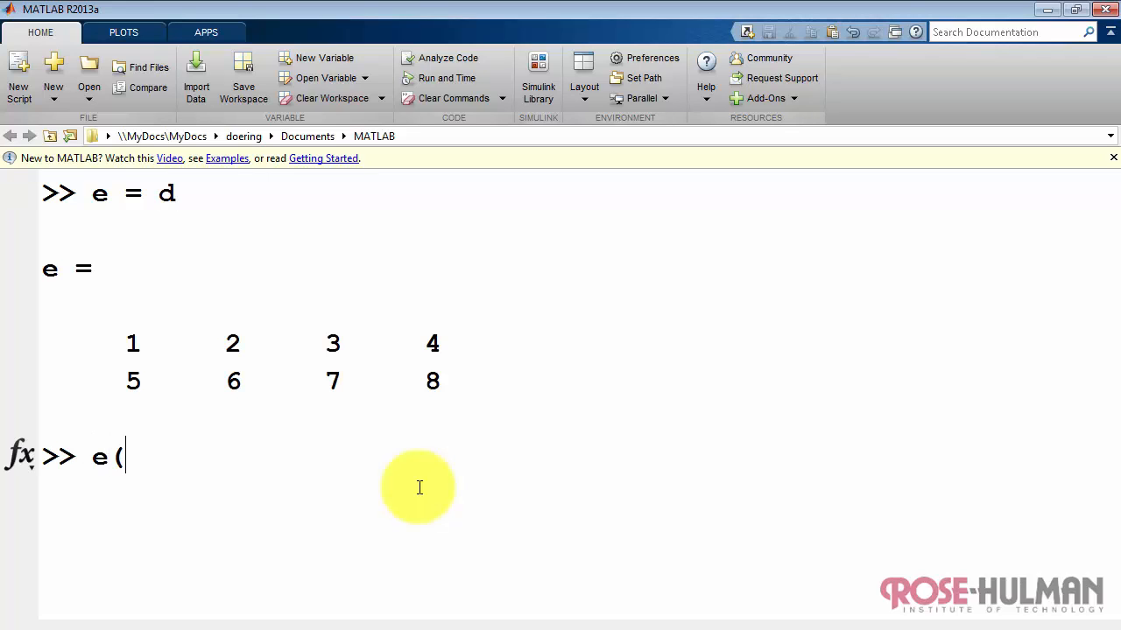
pyautogui.write('3) =')
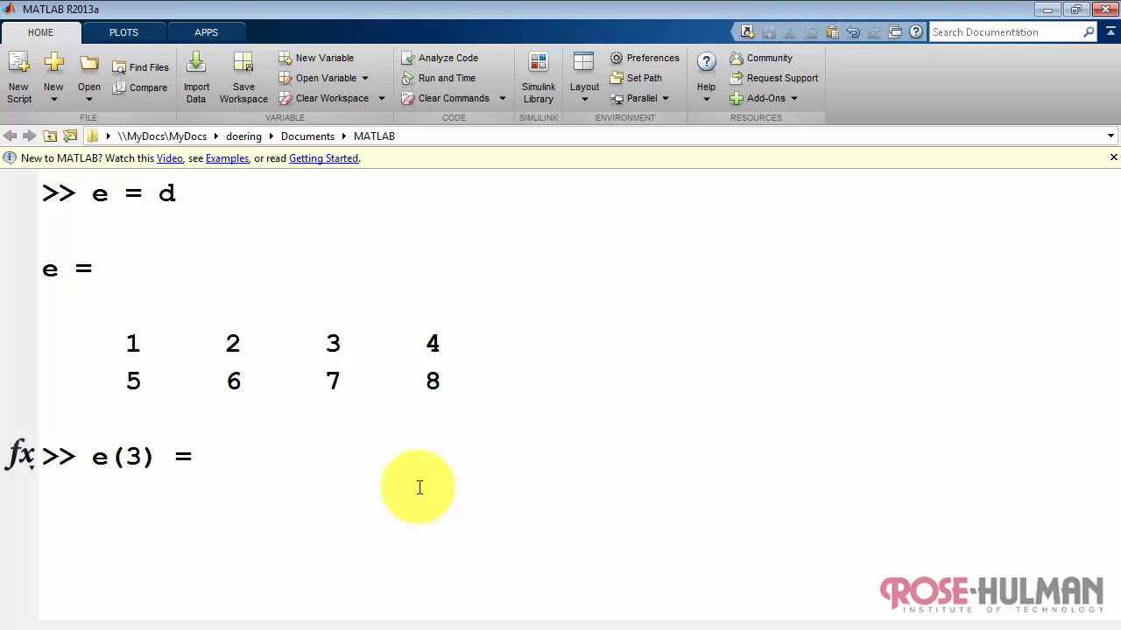
pyautogui.press('Return')
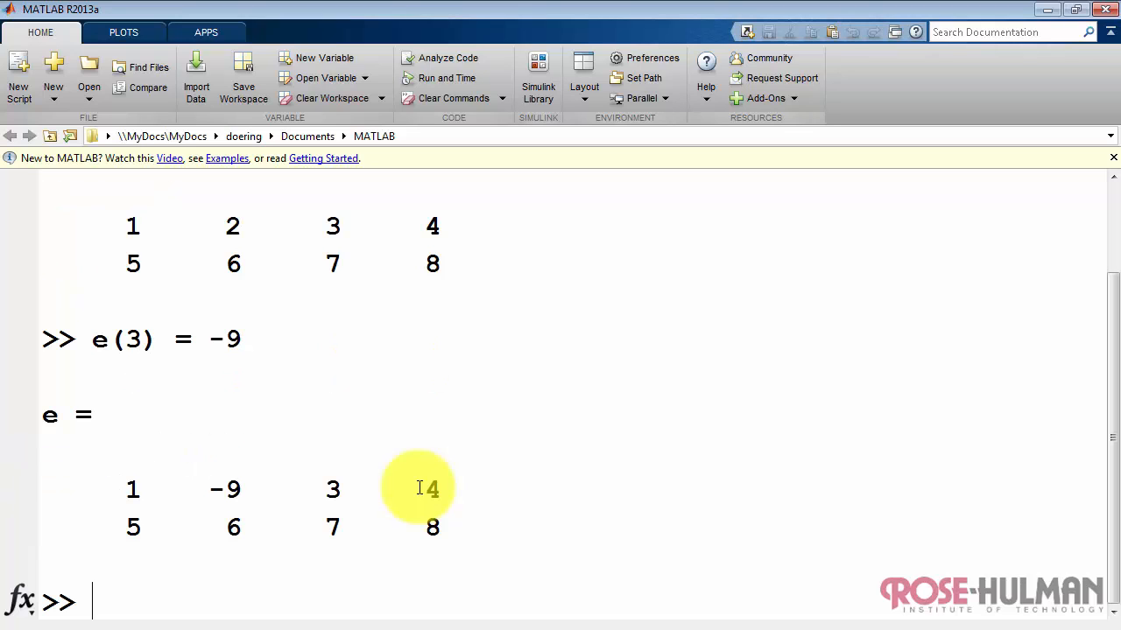
pyautogui.moveTo(131, 339)
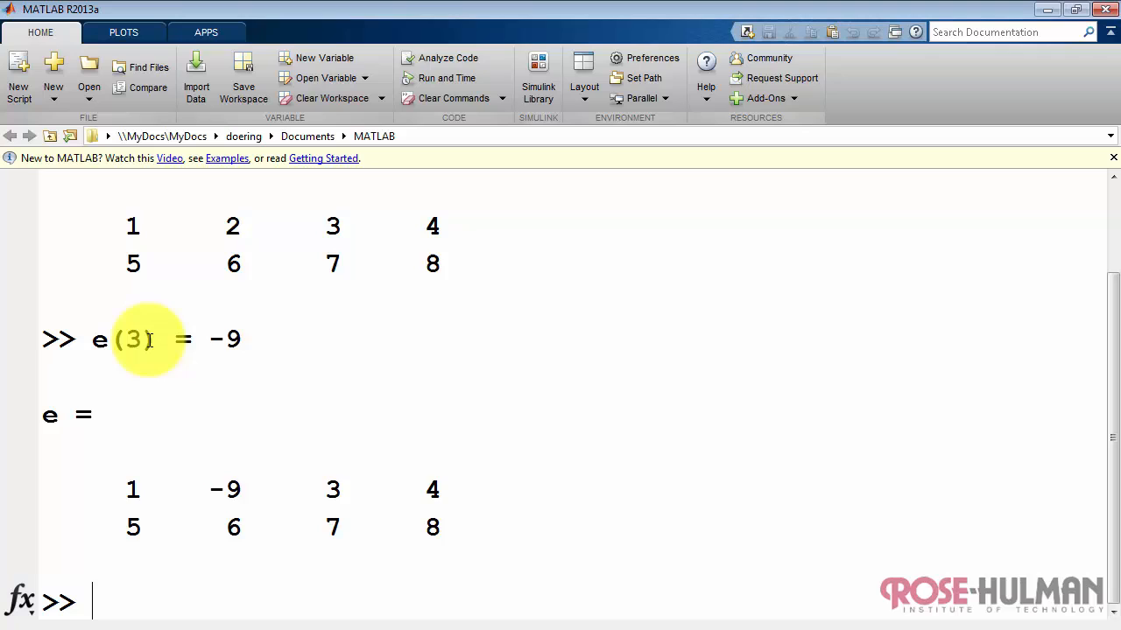
pyautogui.moveTo(134, 480)
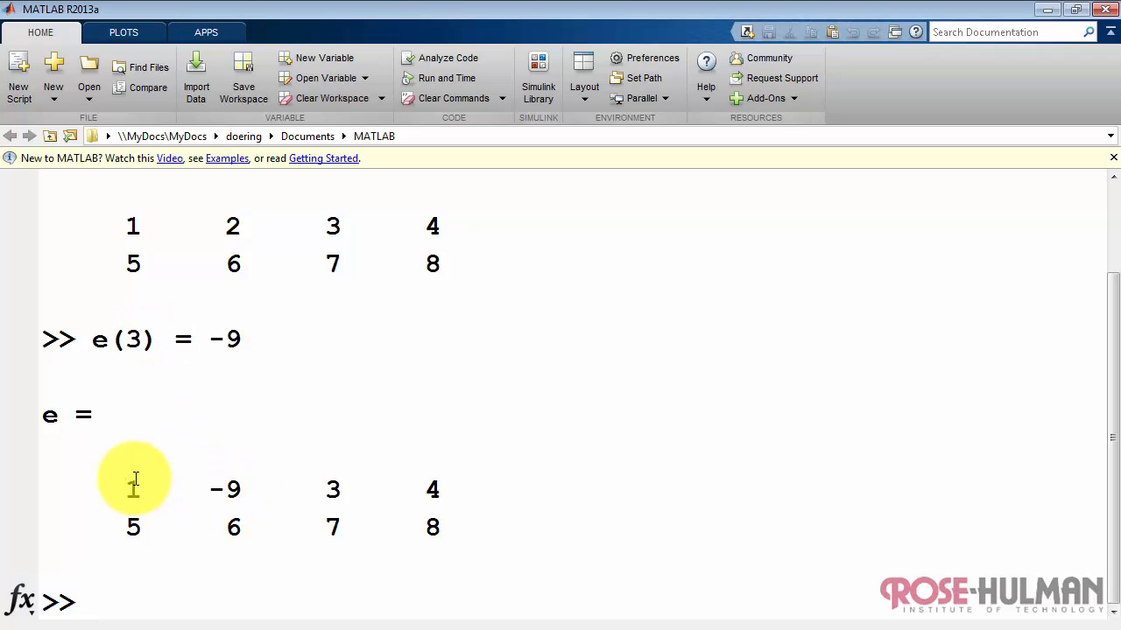
pyautogui.moveTo(207, 552)
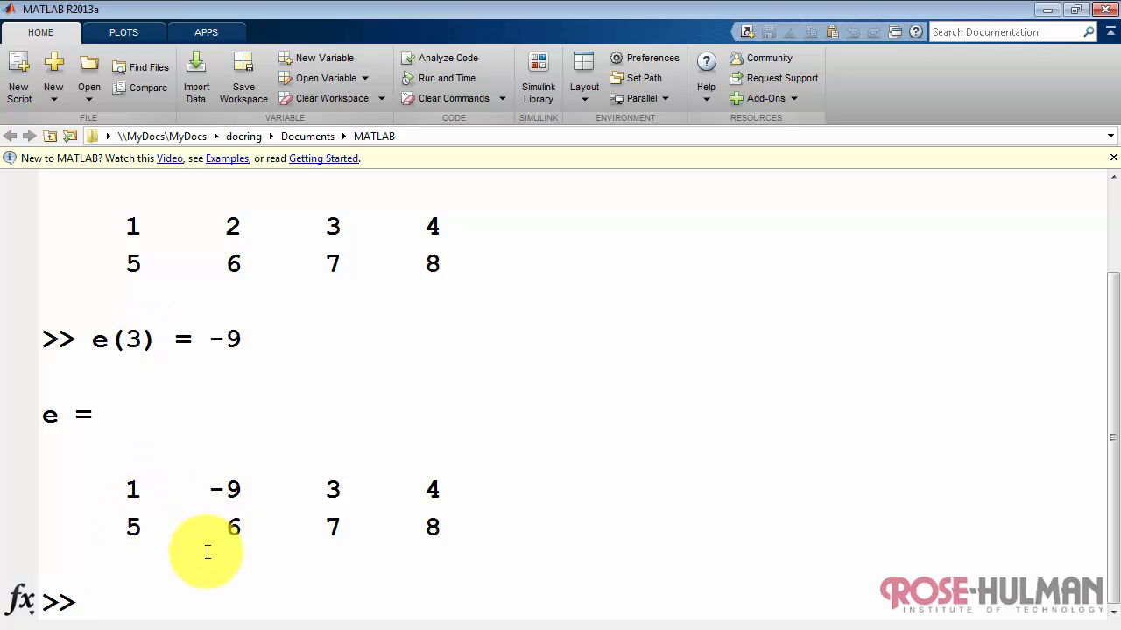
pyautogui.write('e(3) = -9')
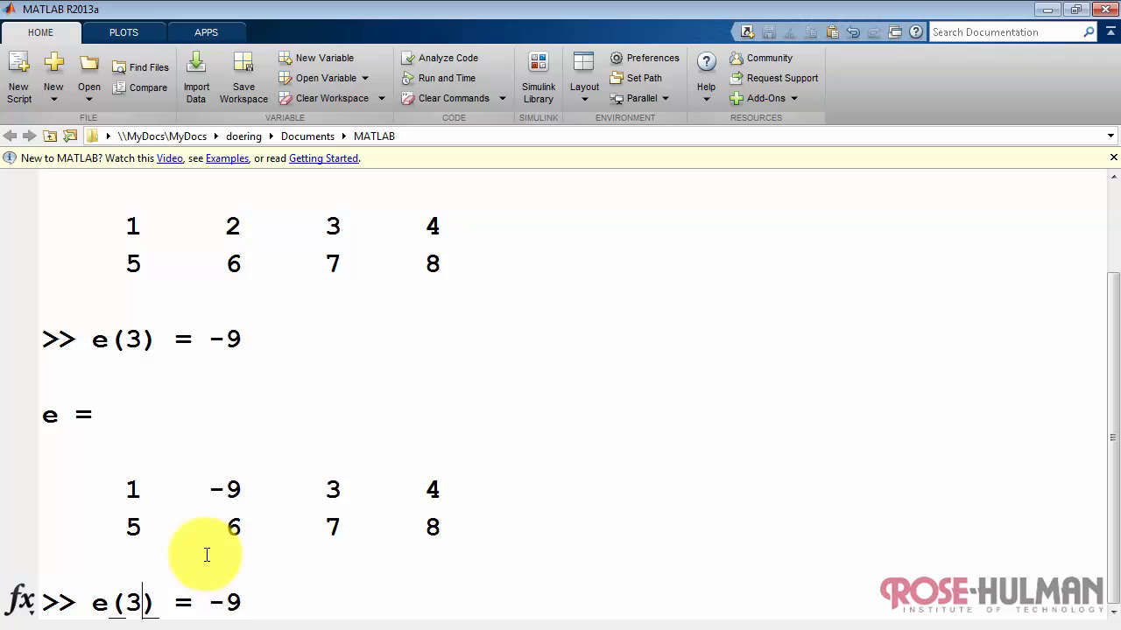
pyautogui.write('6')
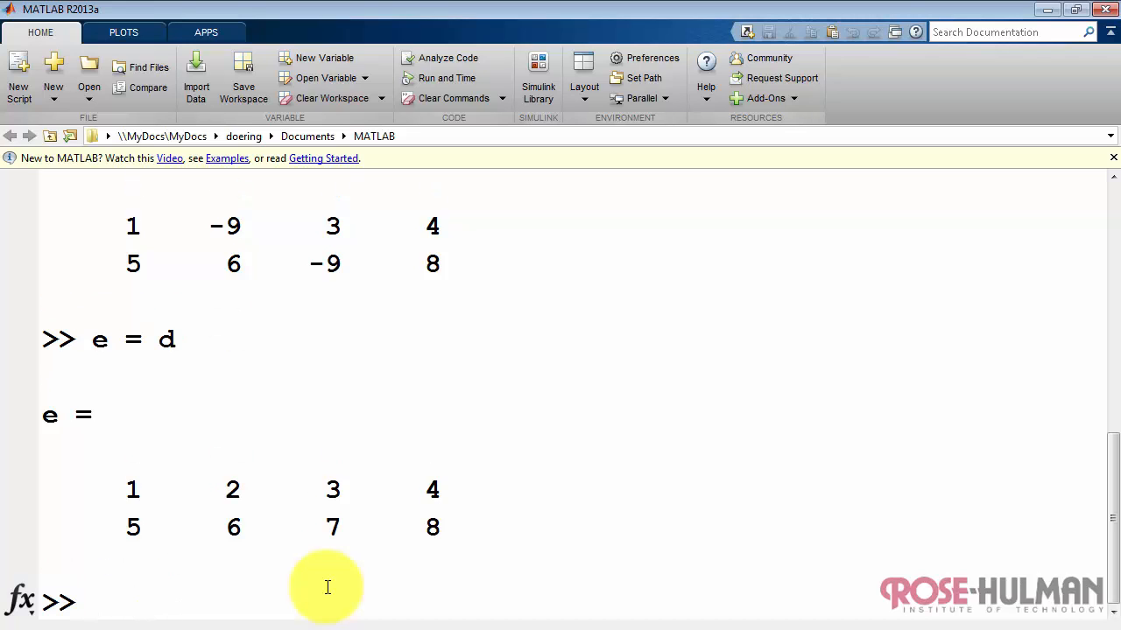
# Put -9 in e's top-left corner with e(1,1) = -9.
pyautogui.write('e(1,1')
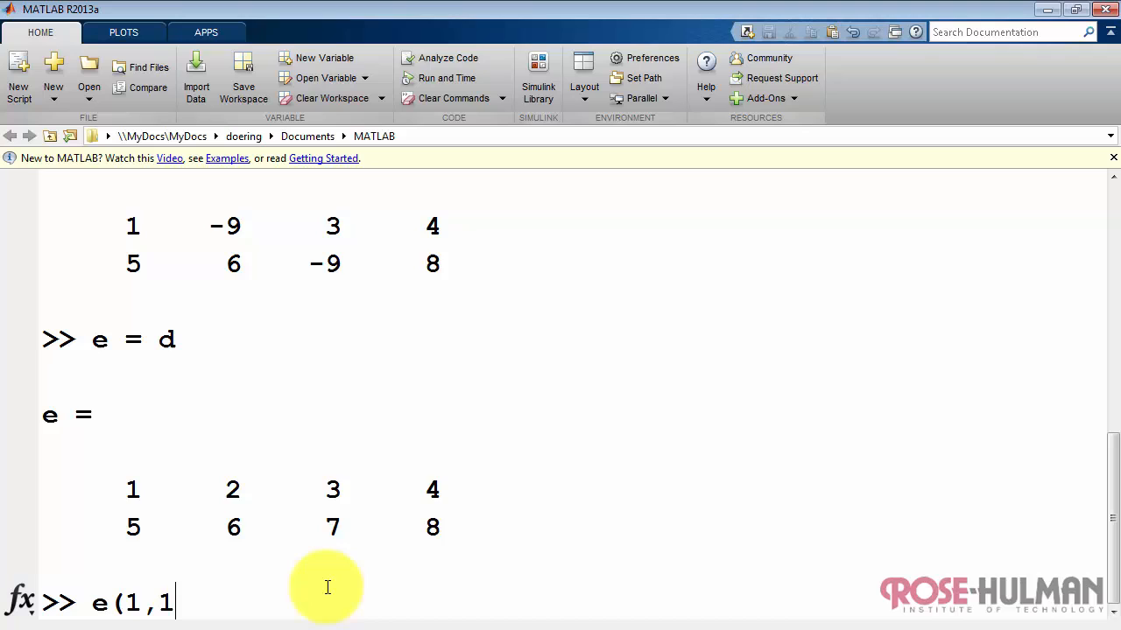
pyautogui.write(') = -9')
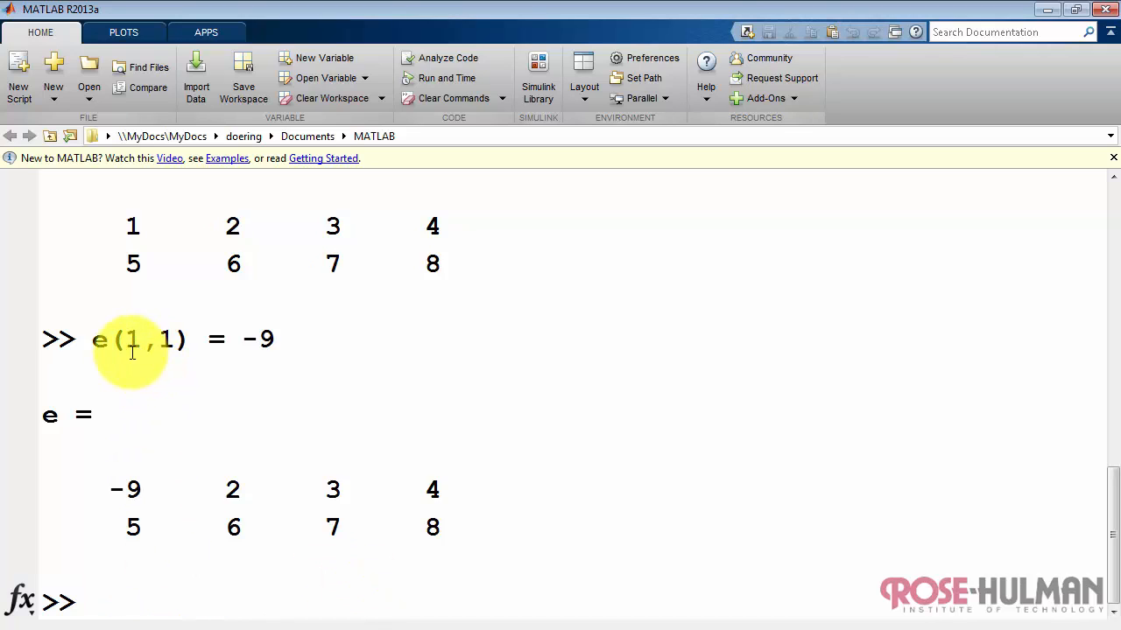
pyautogui.moveTo(155, 478)
pyautogui.write('e = d')
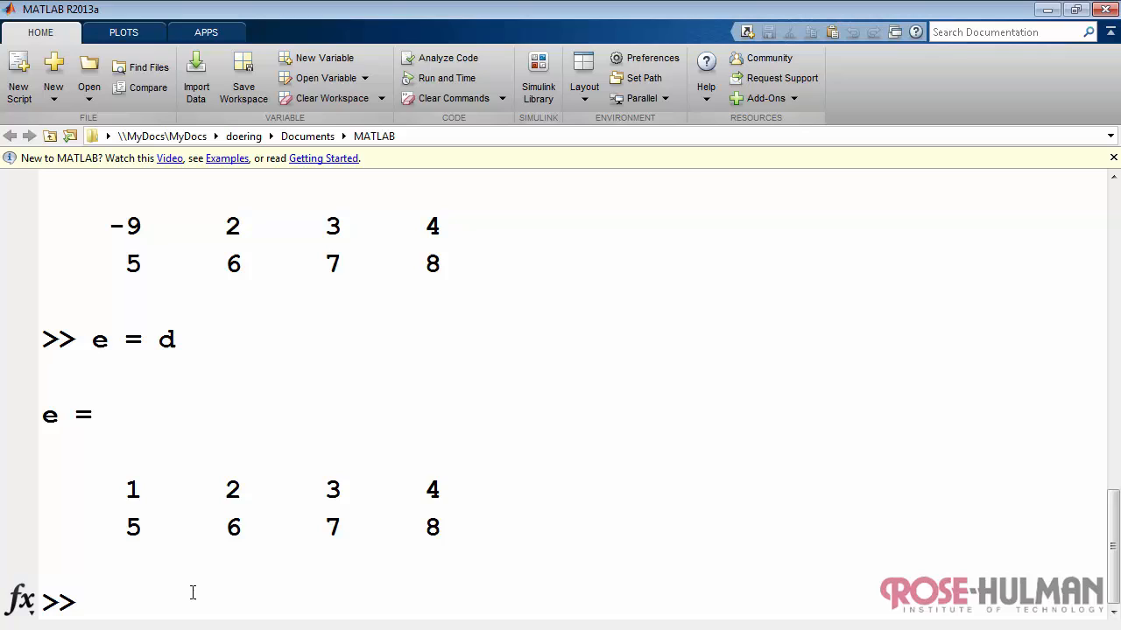
# Start a negative-value assignment to the first-row range e(1,1:3).
pyautogui.write('e(1')
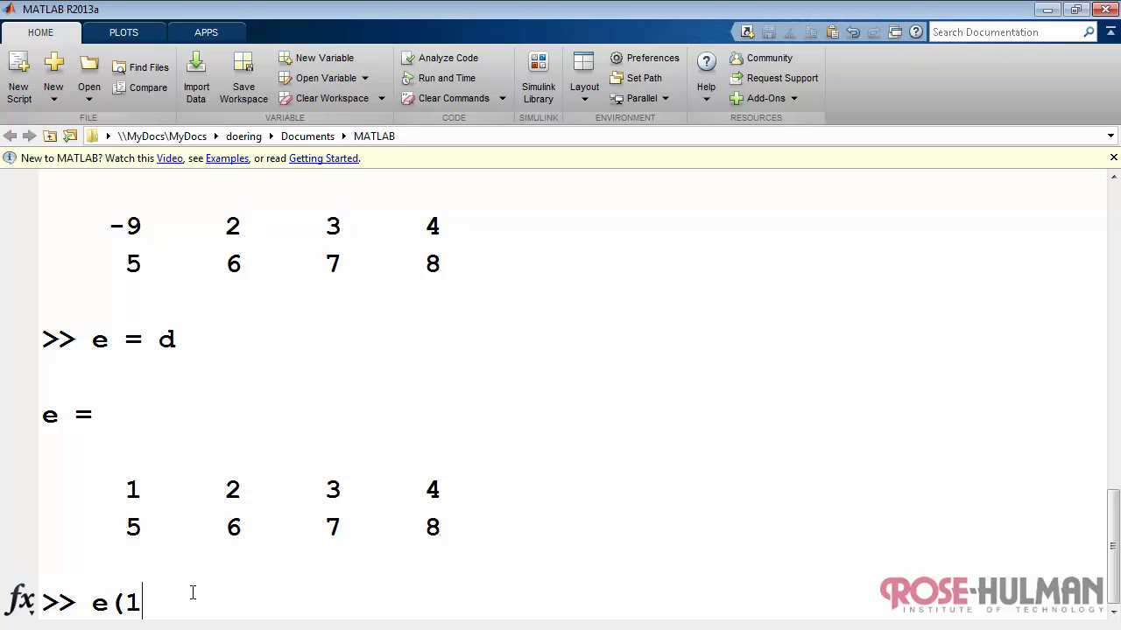
pyautogui.write(',1:')
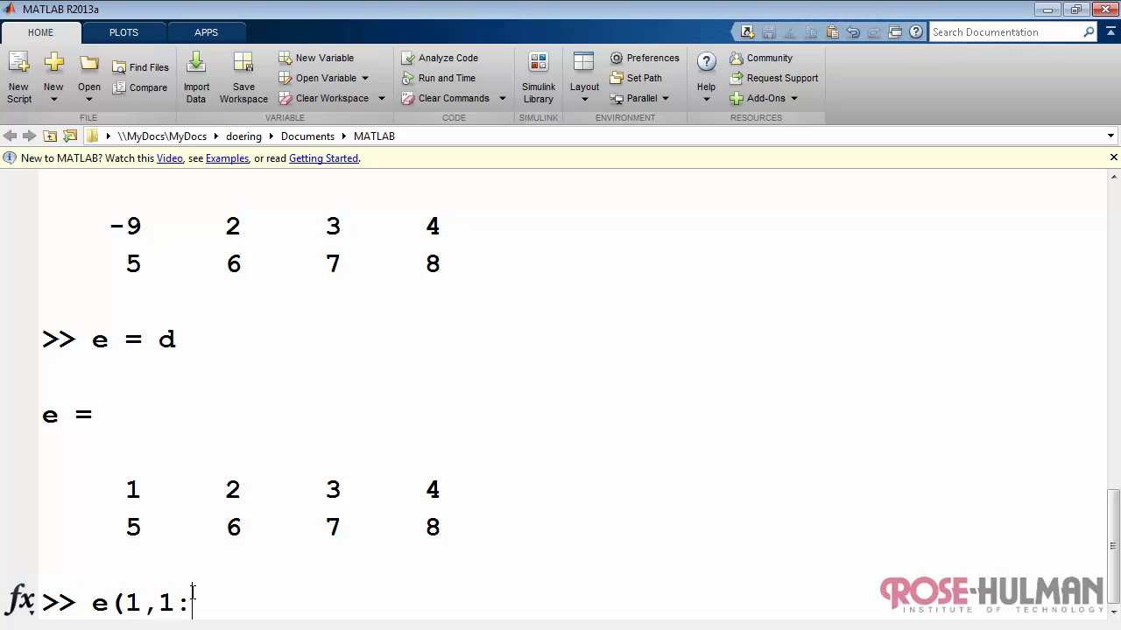
pyautogui.write('3) = -')
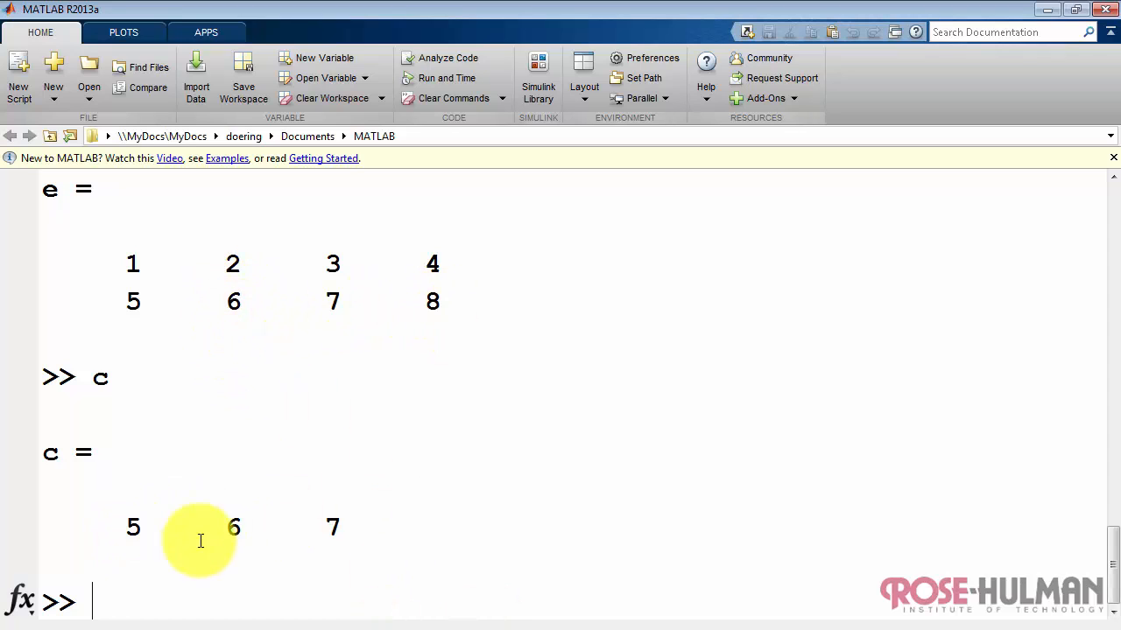
# Assign c into e(2,2:4), making row two 5 5 6 7, then reset e.
pyautogui.write('e(')
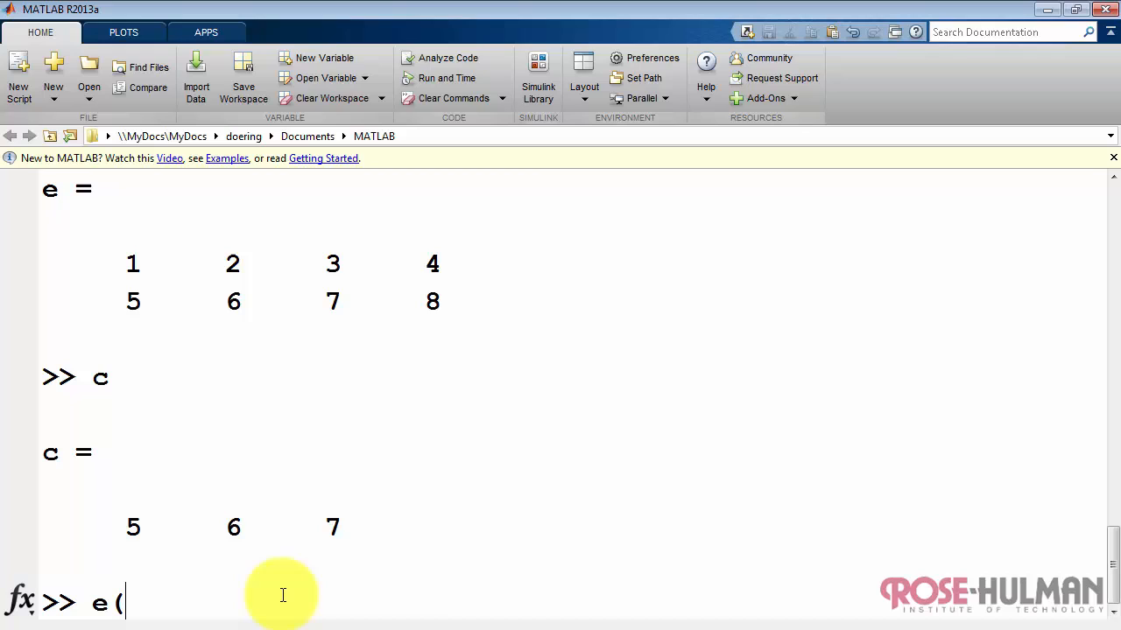
pyautogui.write('2,2')
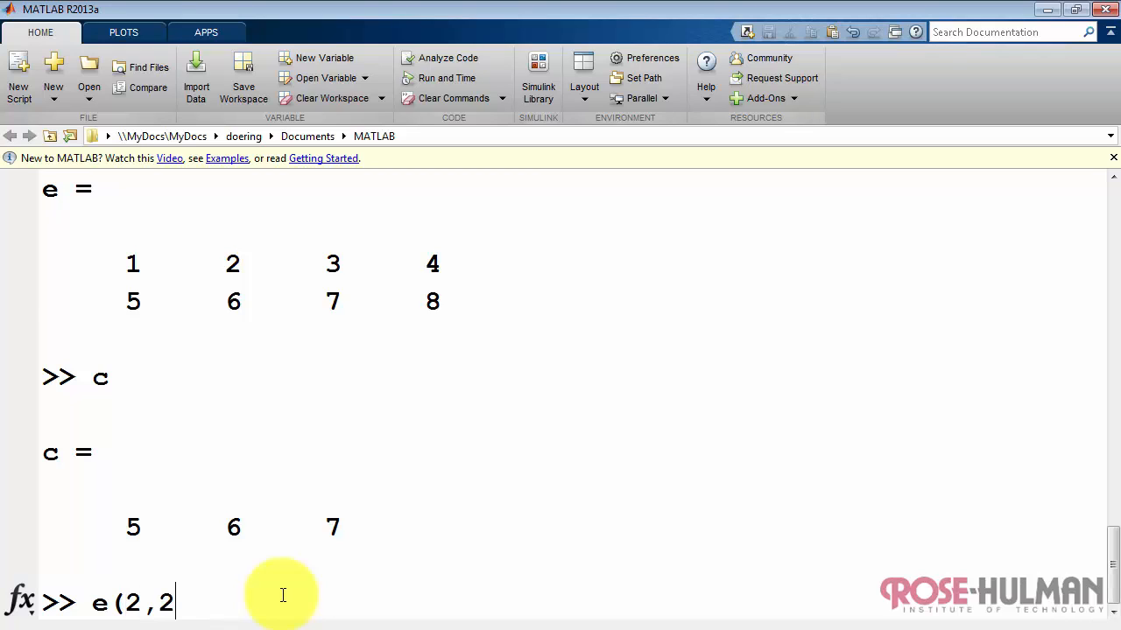
pyautogui.write(':4)=c')
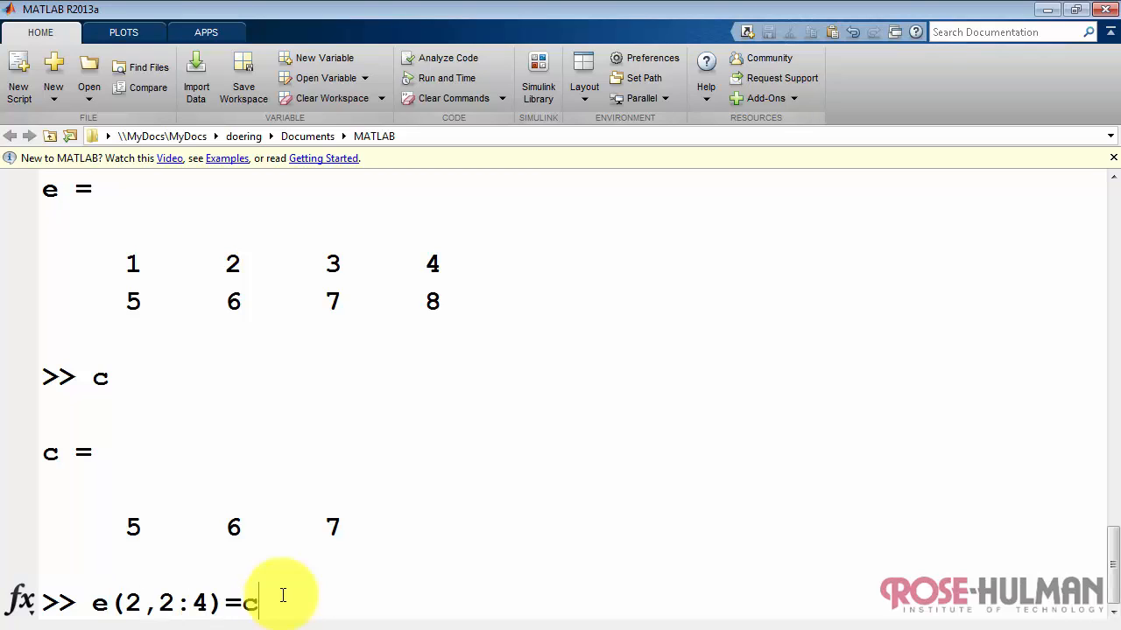
pyautogui.press('Return')
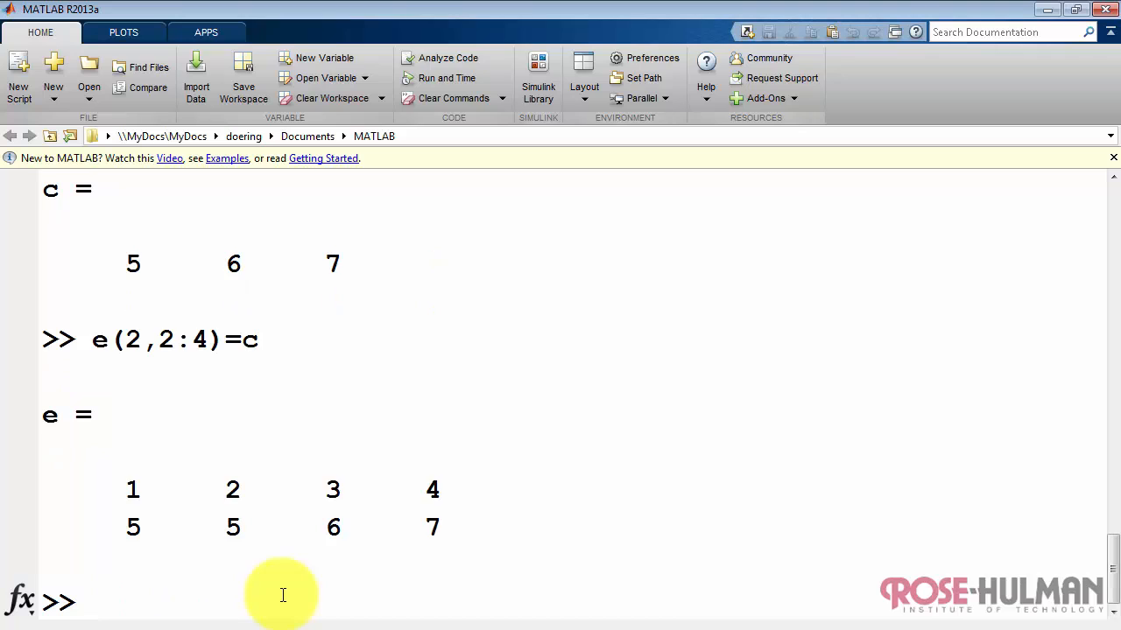
pyautogui.moveTo(537, 575)
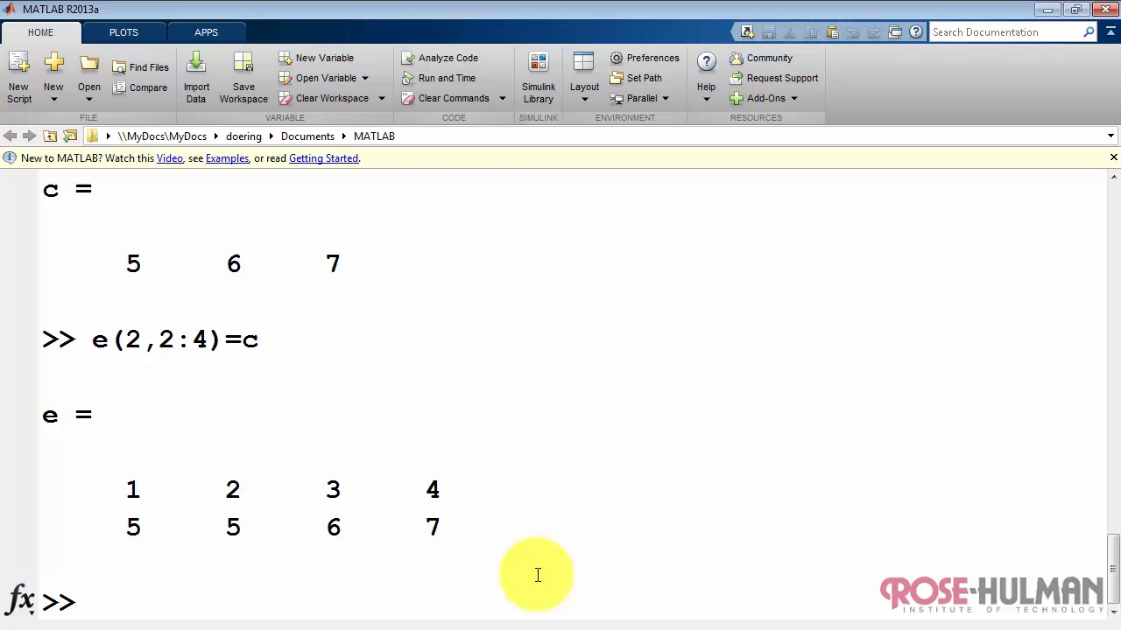
pyautogui.write('e=d')
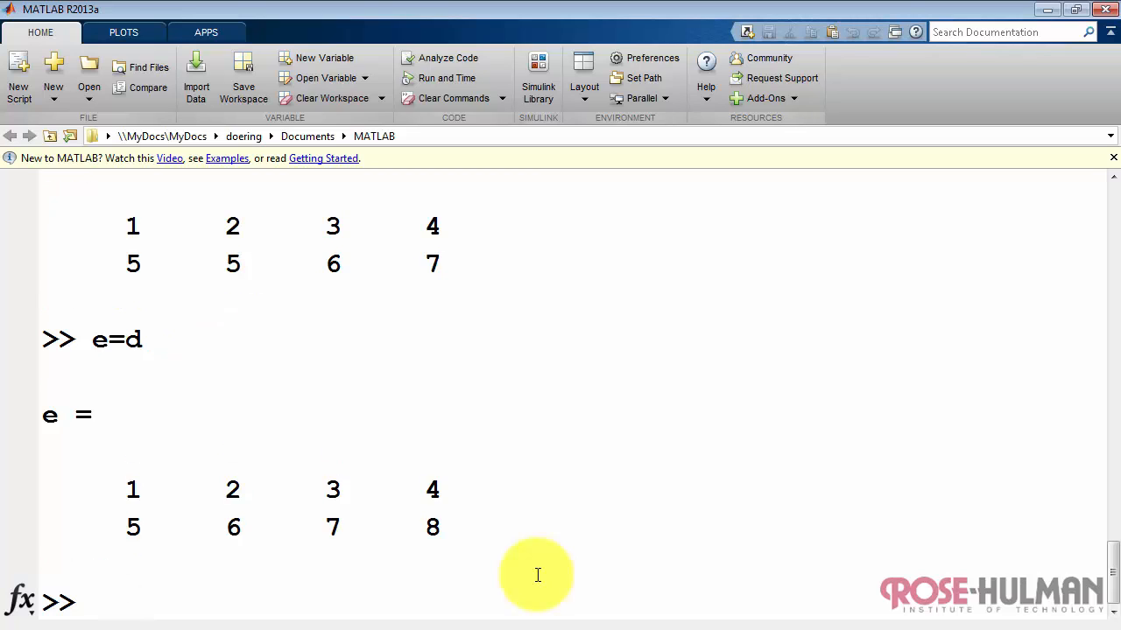
# Run find(e >= 6), returning linear indices 4, 6 and 8.
pyautogui.write('find')
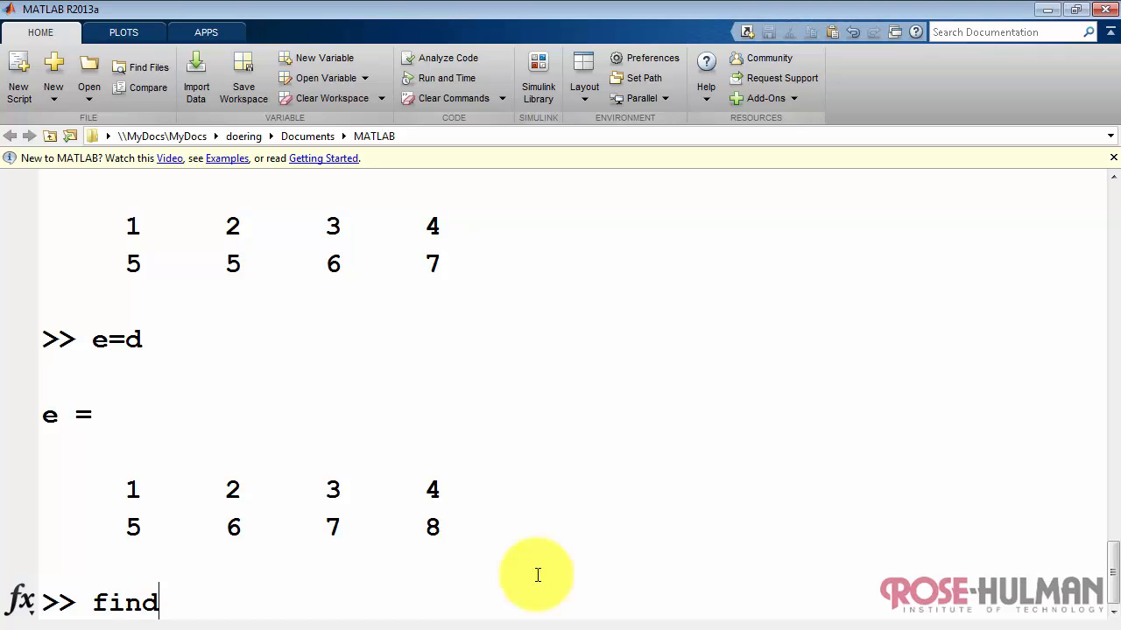
pyautogui.write('( e')
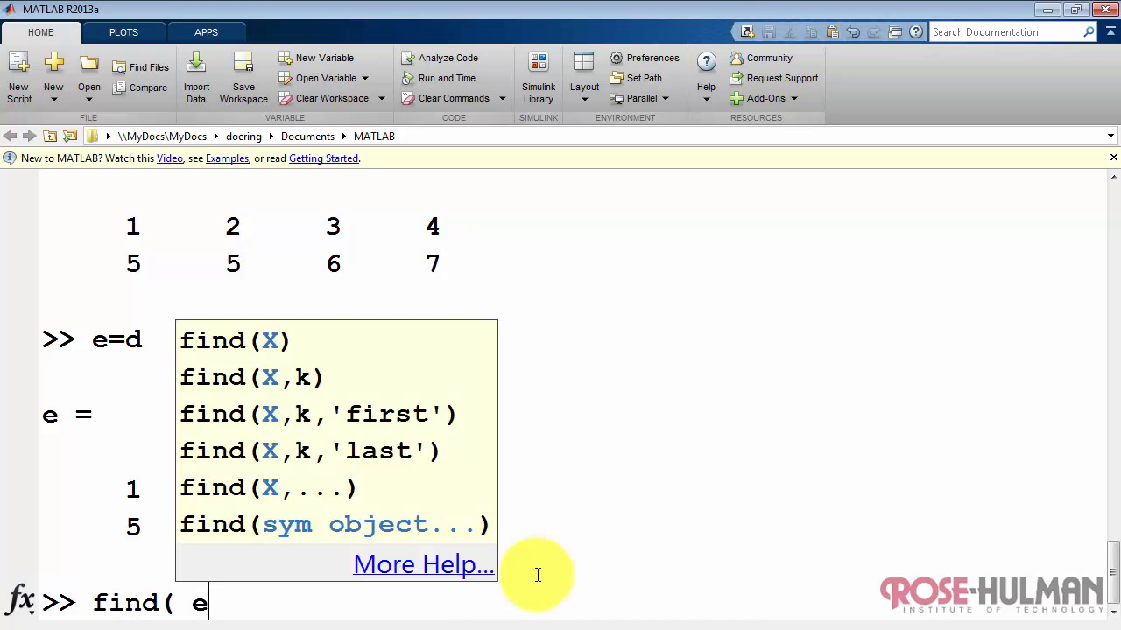
pyautogui.write('>= 6')
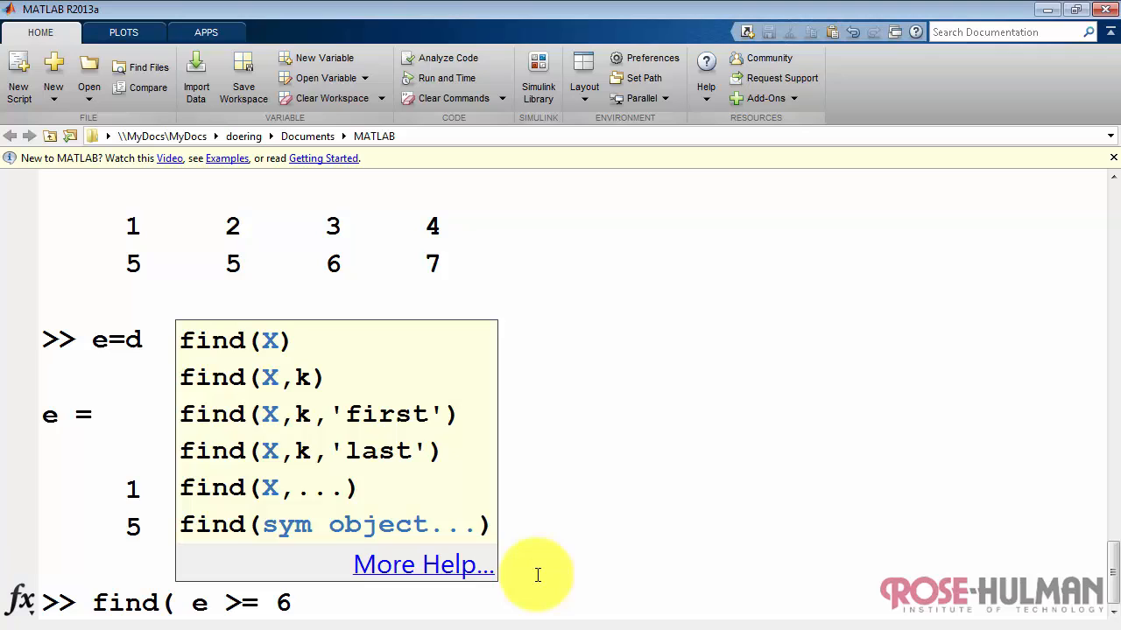
pyautogui.press('Return')
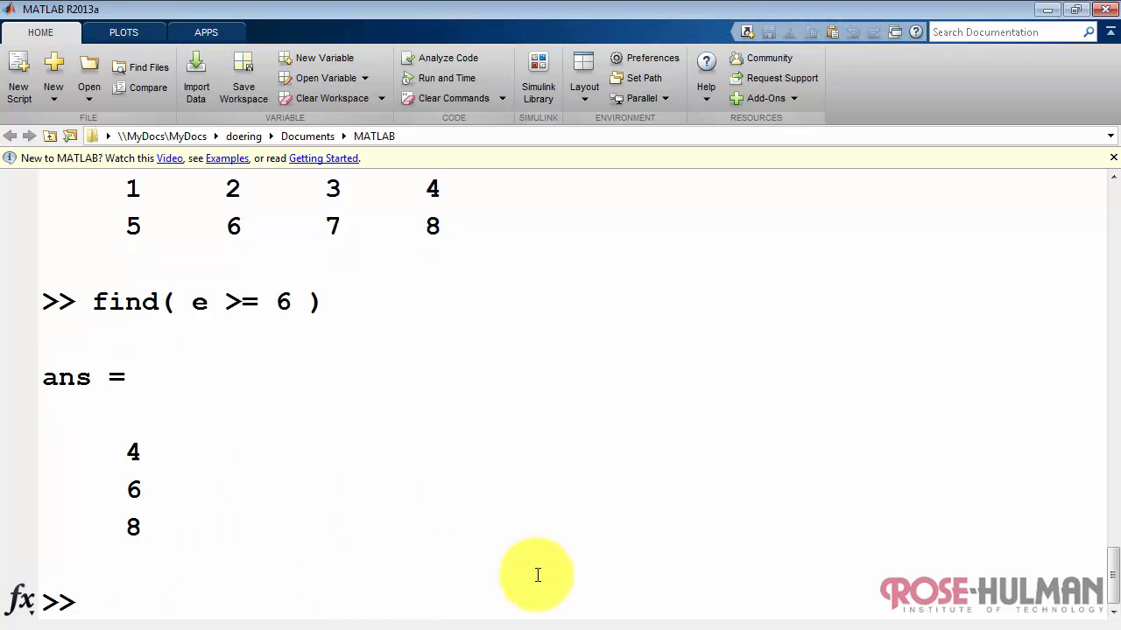
pyautogui.scroll(3)
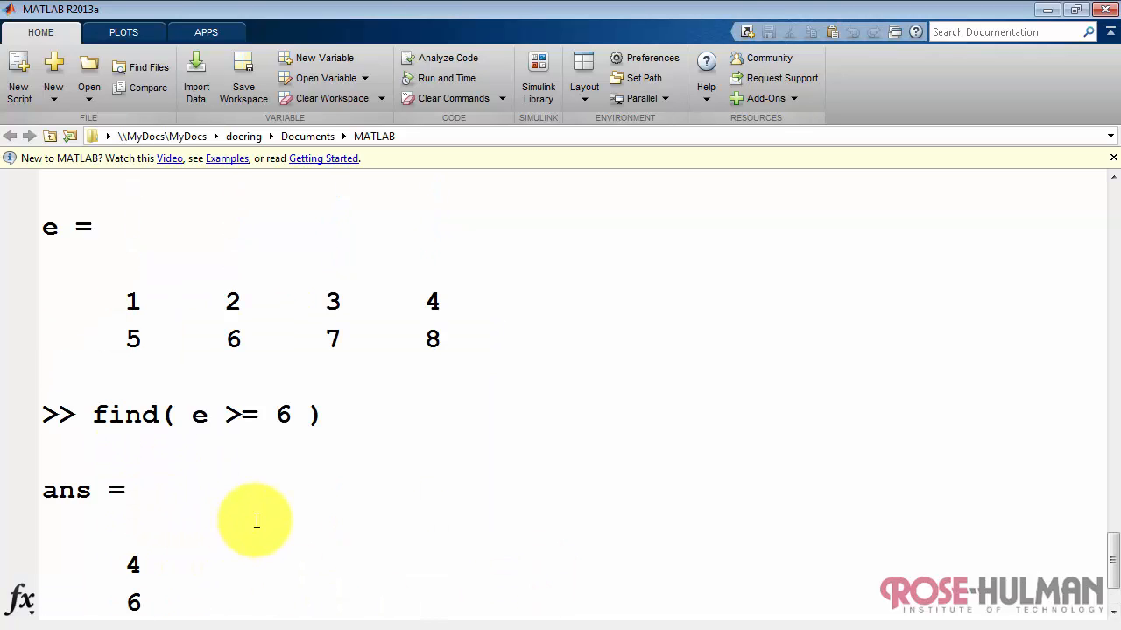
pyautogui.scroll(-3)
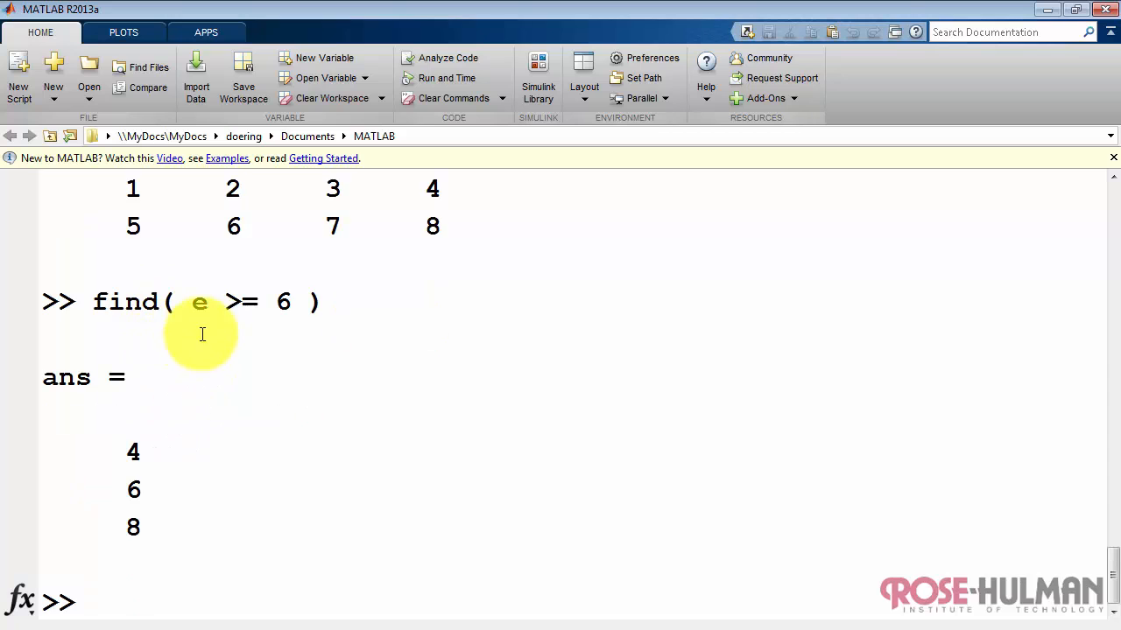
pyautogui.moveTo(133, 226)
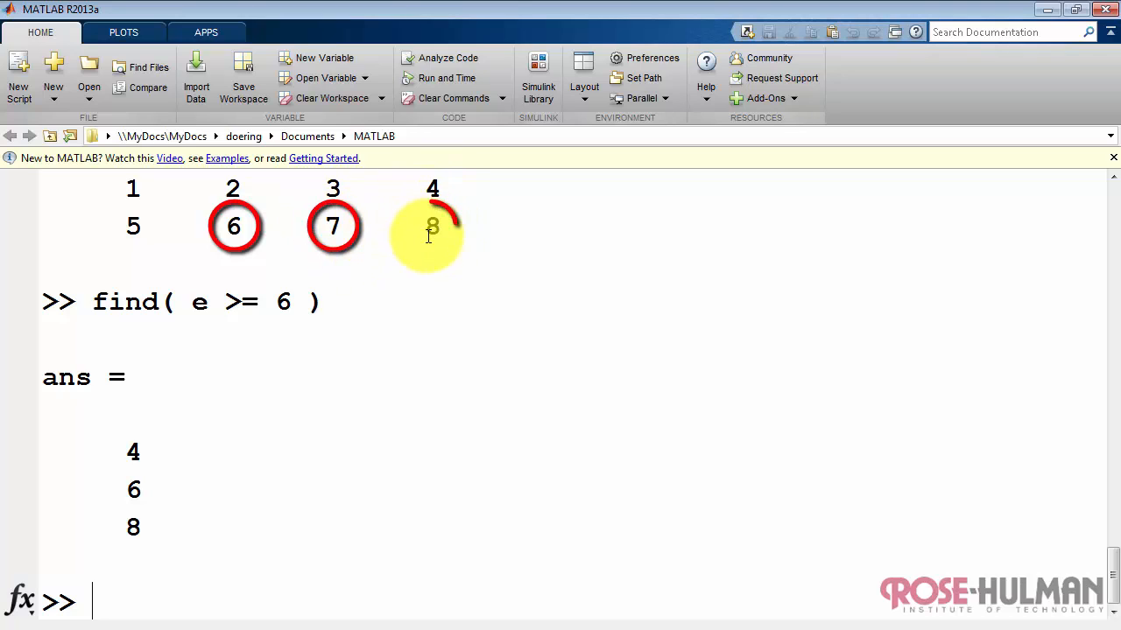
pyautogui.moveTo(171, 589)
pyautogui.write('e( find( e >= 6 ')
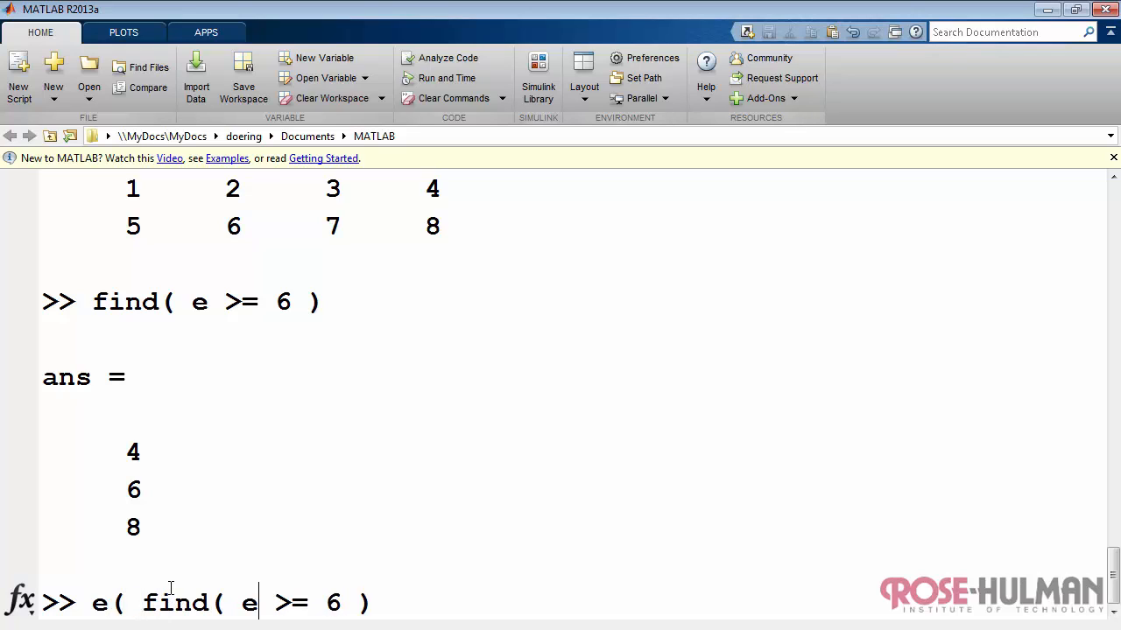
# Run e(find(e >= 6)) = 0 so e becomes 1 2 3 4; 5 0 0 0.
pyautogui.write(')')
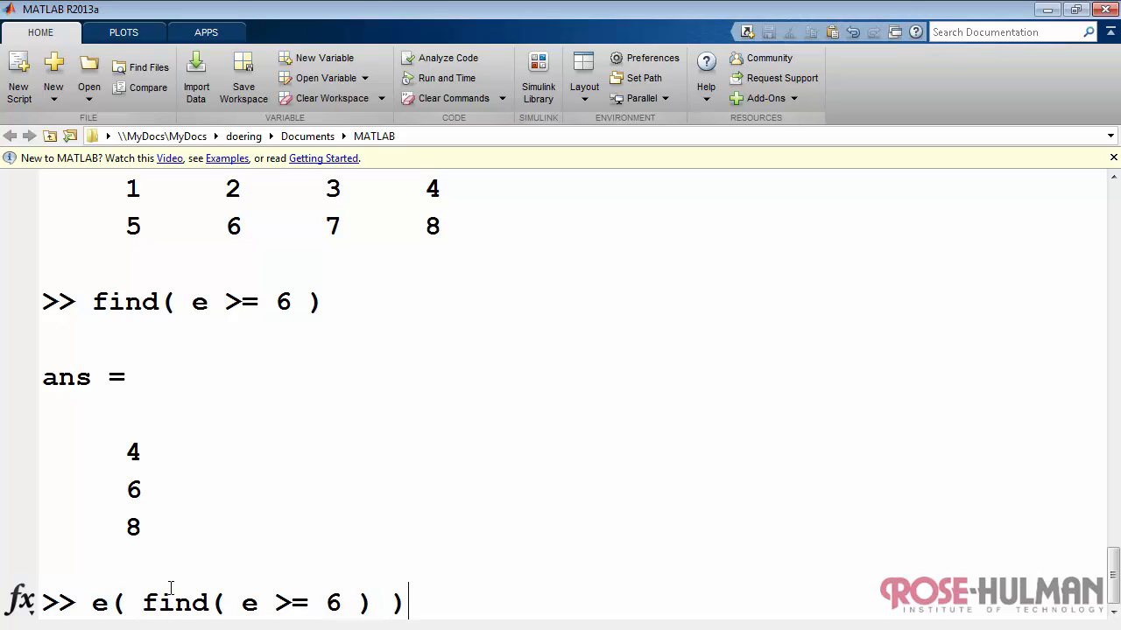
pyautogui.write('= 0')
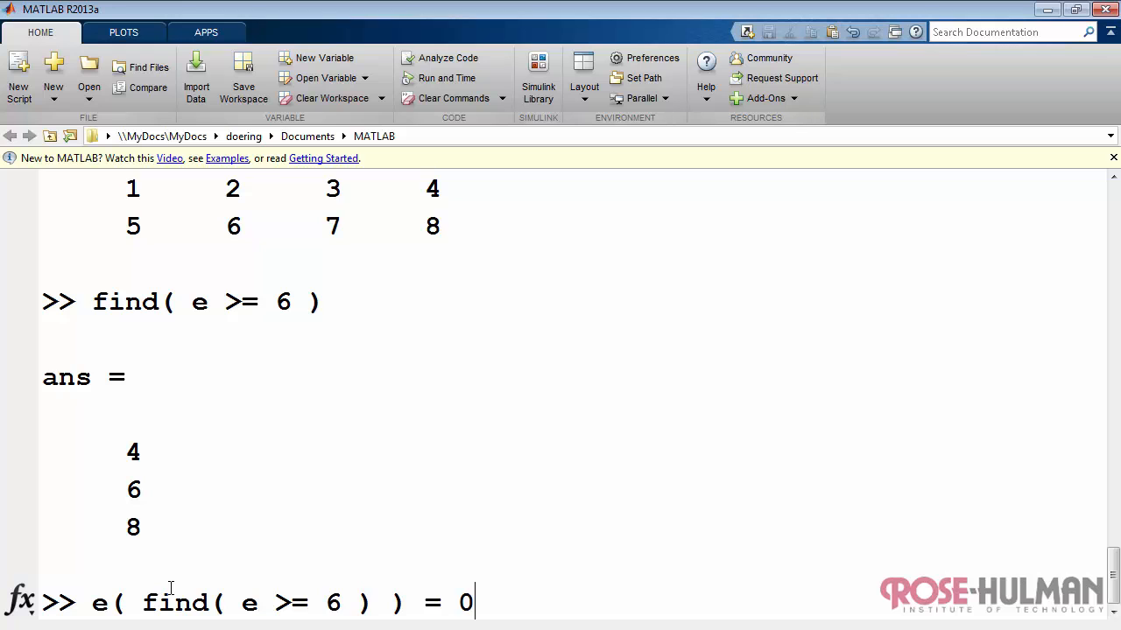
pyautogui.press('Return')
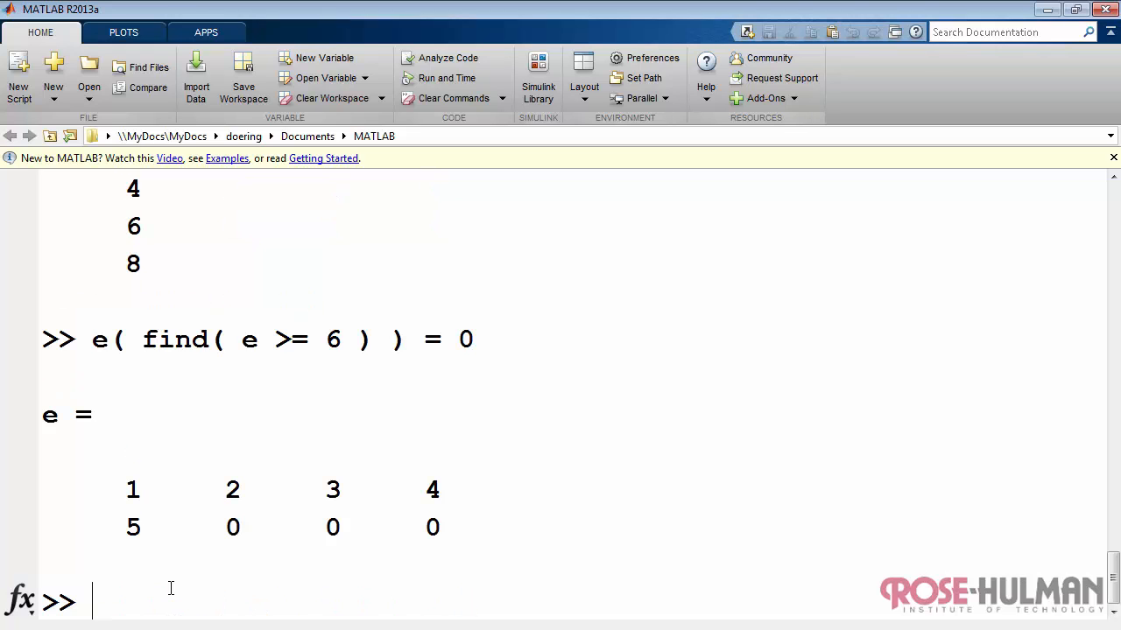